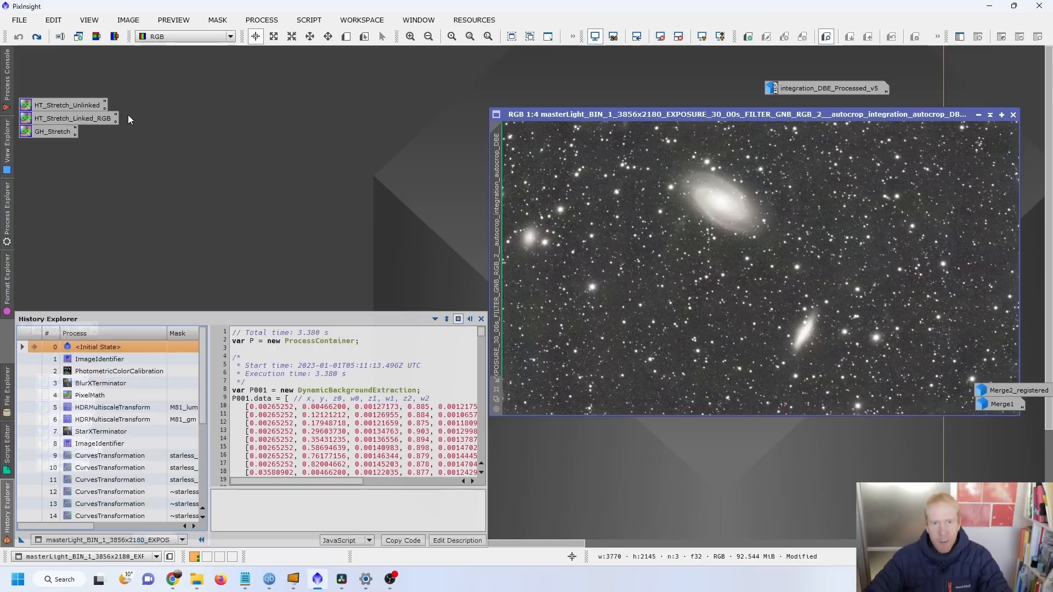
mouse_move(705, 125)
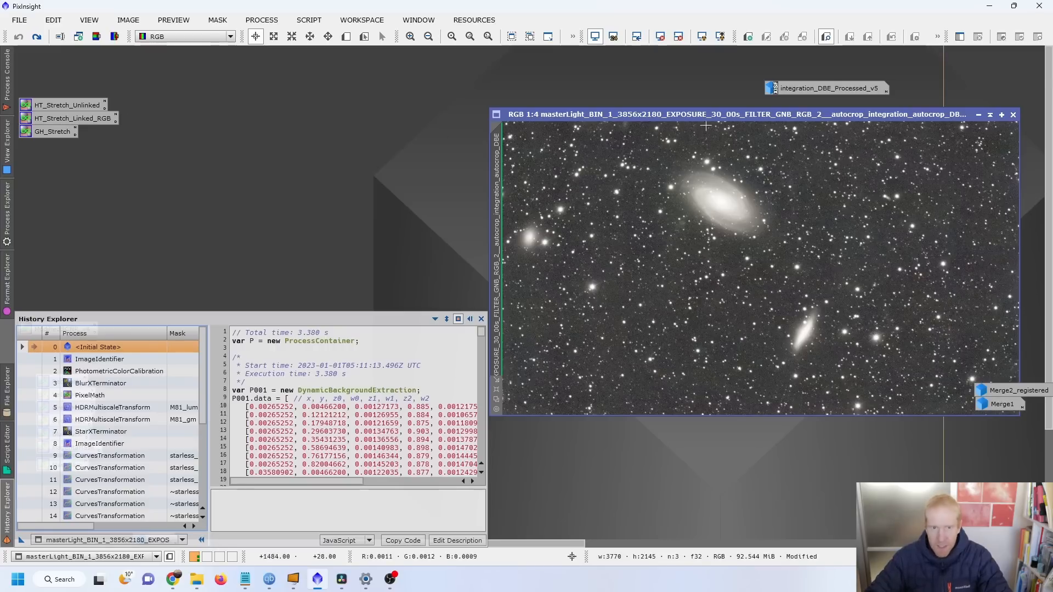
Toggle the display stretch off and on, then reapply the ImageIdentifier rename to M81
click(659, 36)
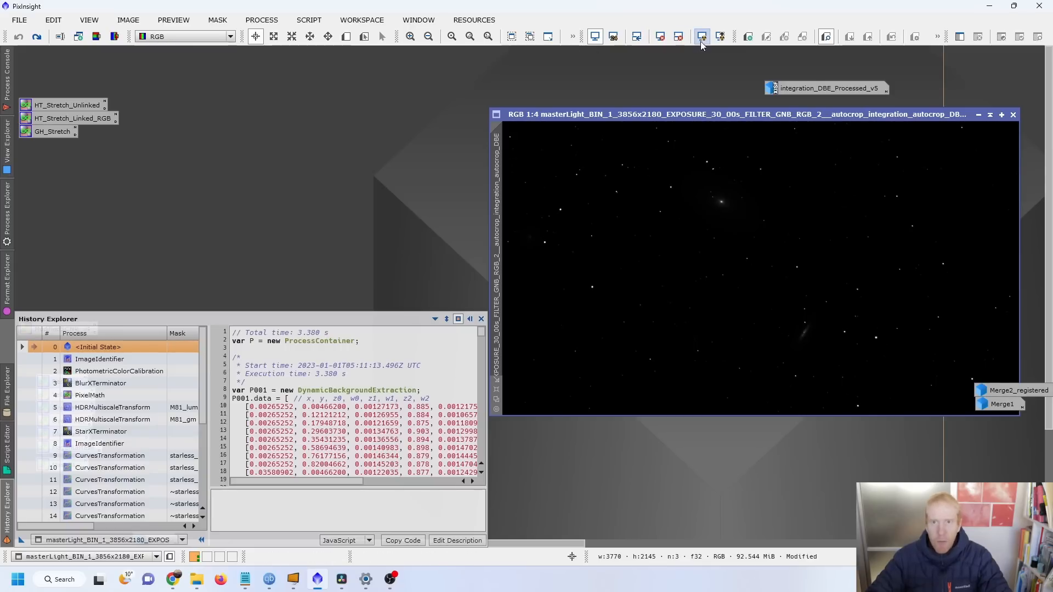
mouse_move(701, 37)
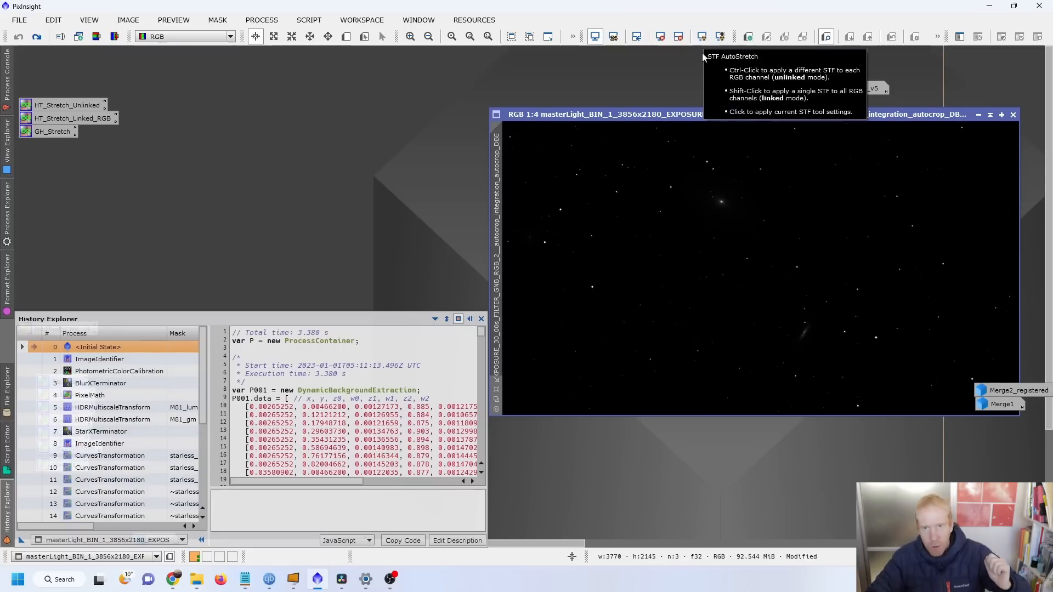
click(825, 37)
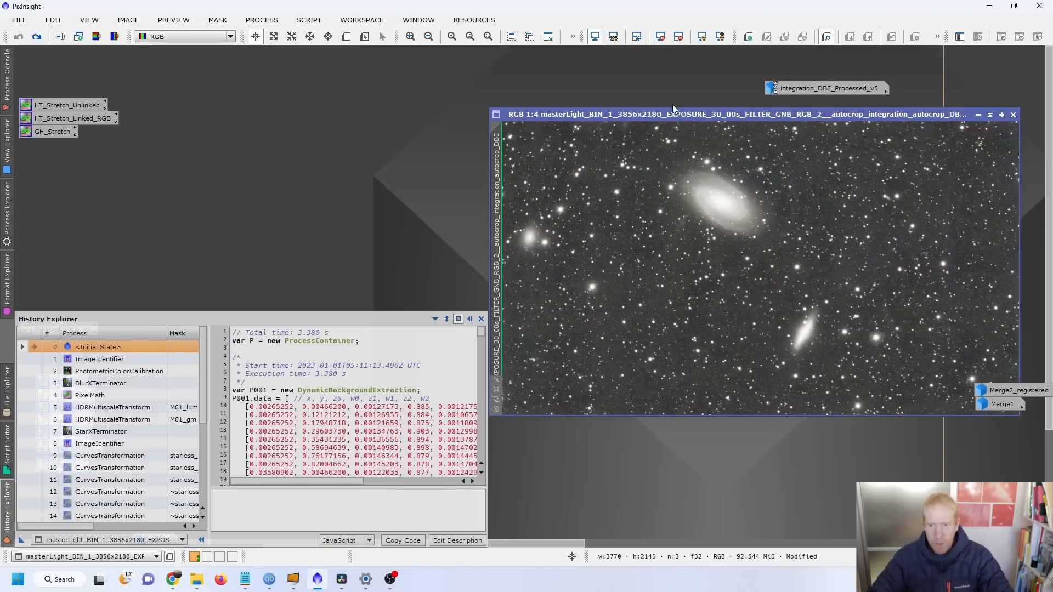
mouse_move(778, 132)
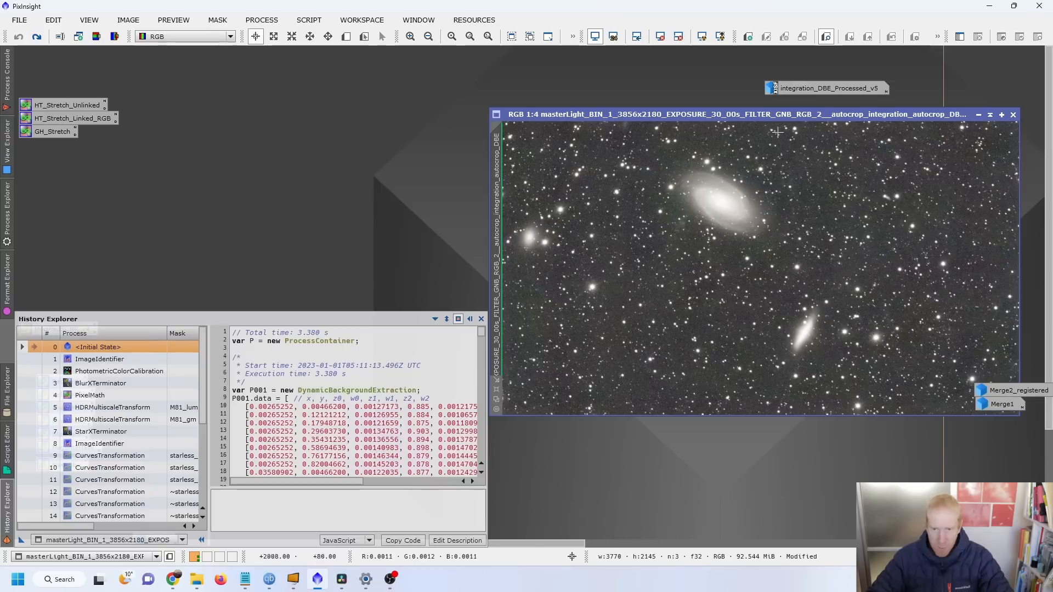
mouse_move(736, 195)
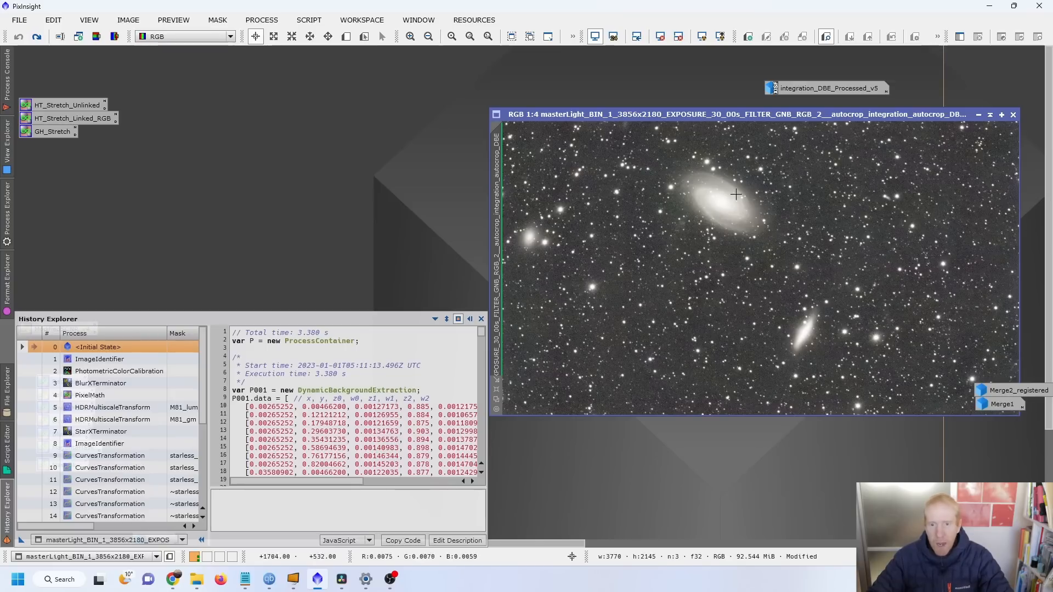
mouse_move(763, 222)
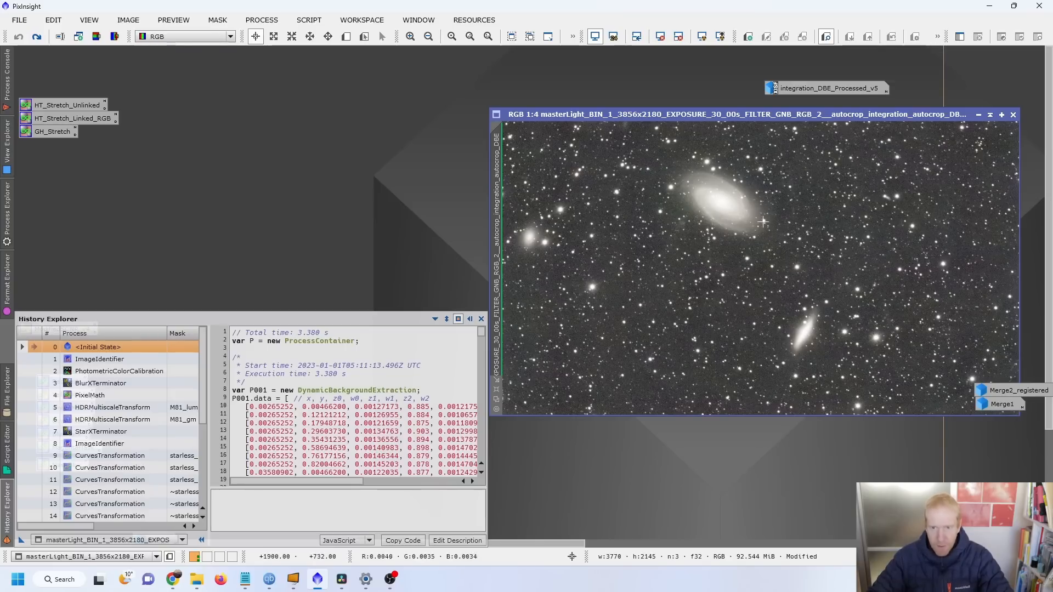
mouse_move(660, 178)
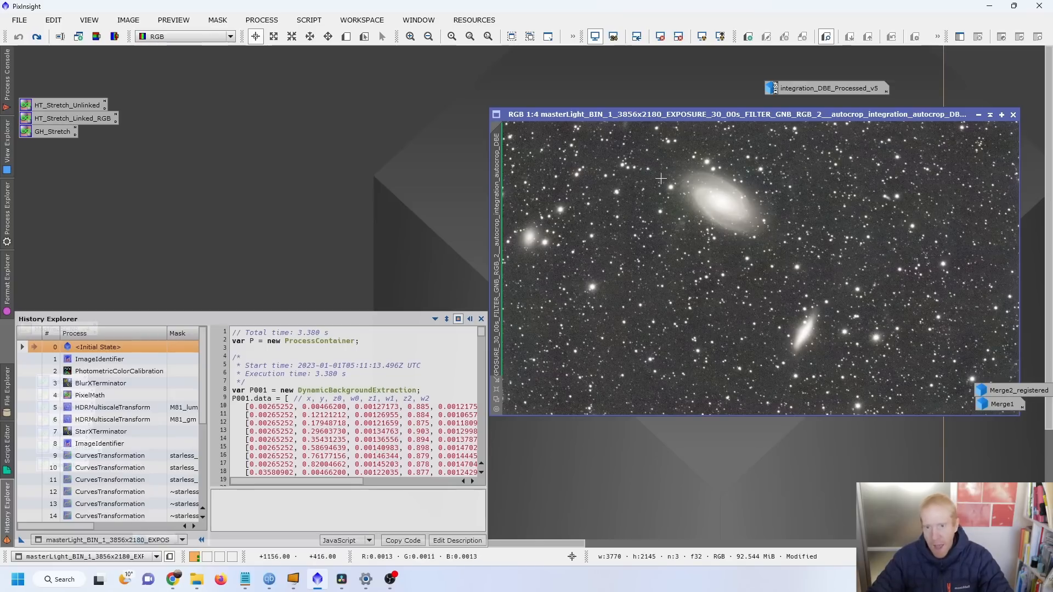
mouse_move(597, 128)
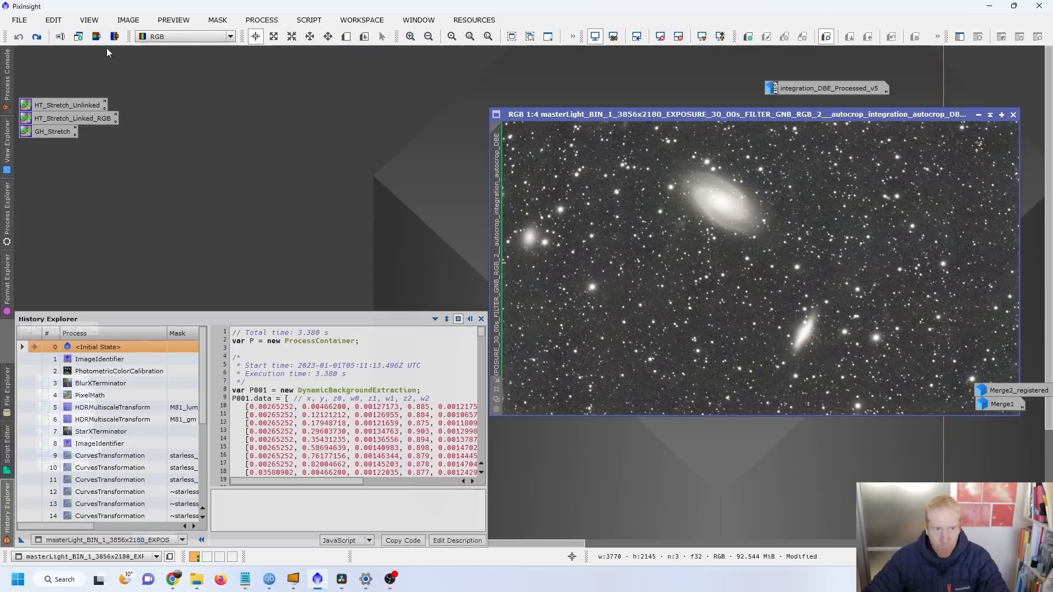
click(38, 36)
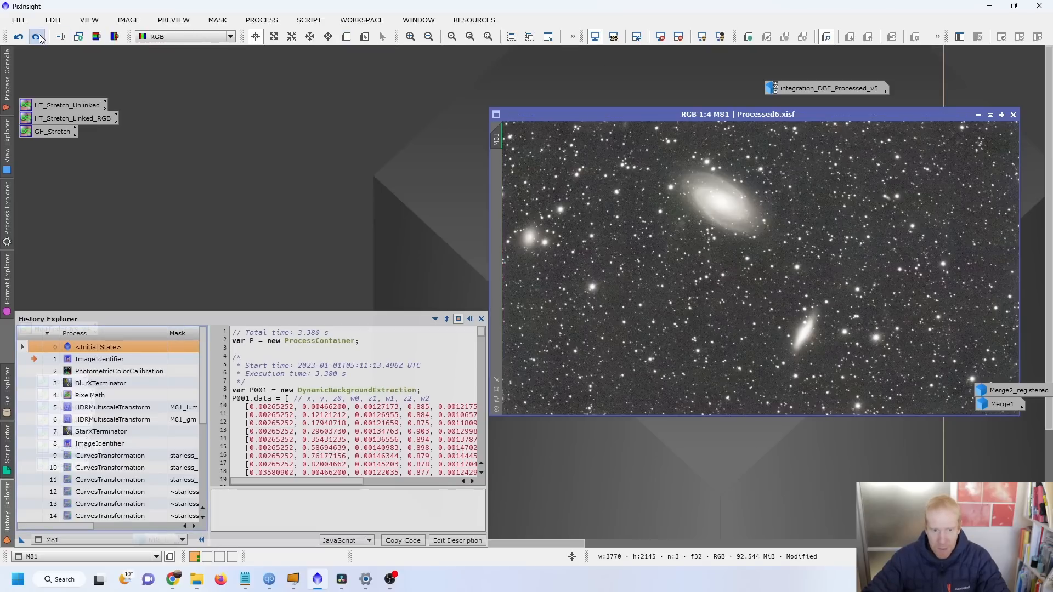
mouse_move(39, 37)
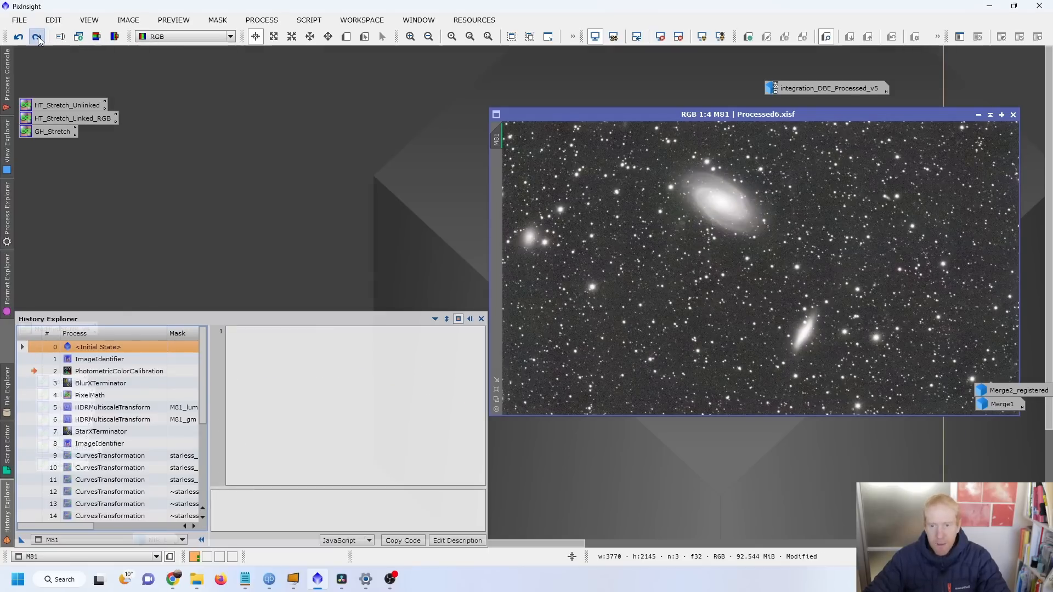
mouse_move(36, 37)
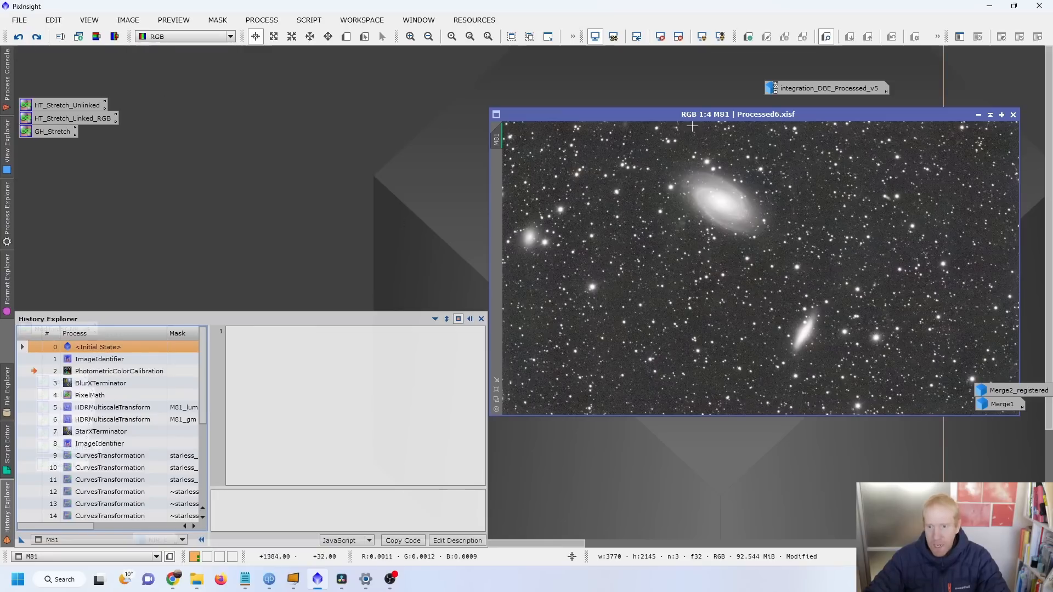
mouse_move(648, 129)
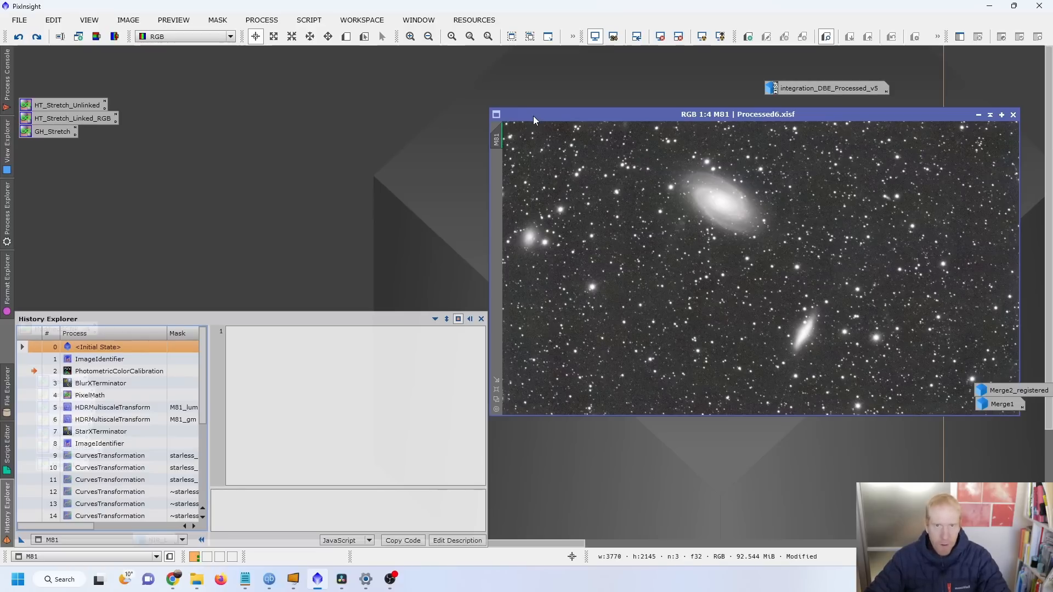
mouse_move(816, 198)
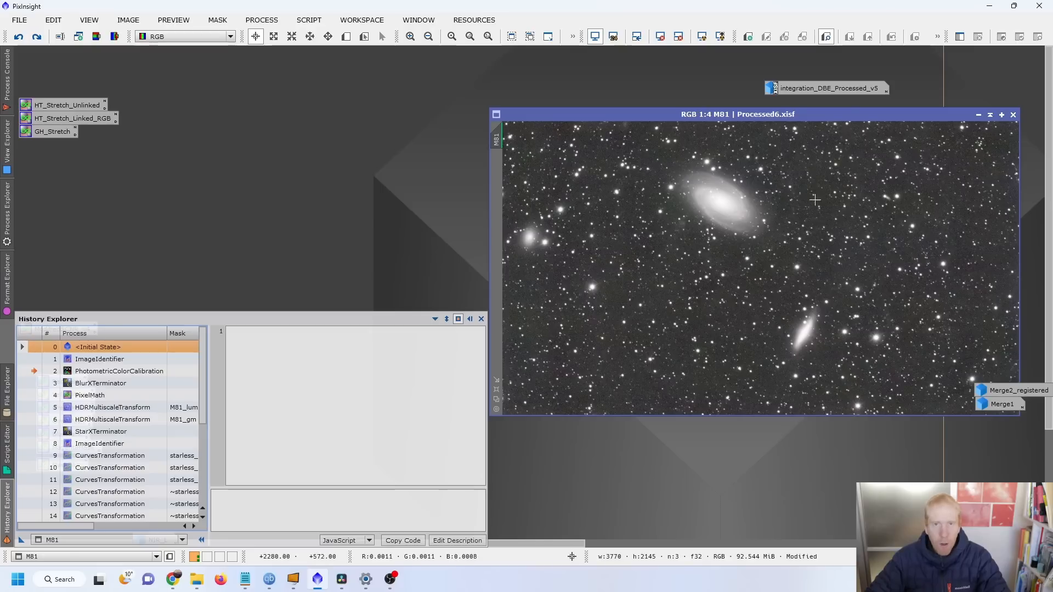
mouse_move(787, 412)
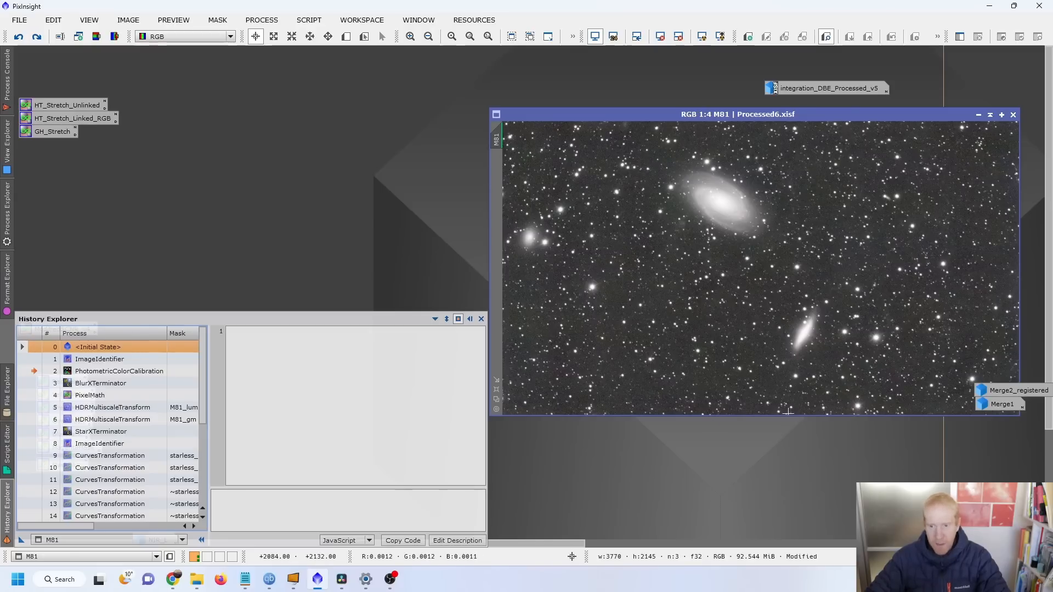
mouse_move(504, 346)
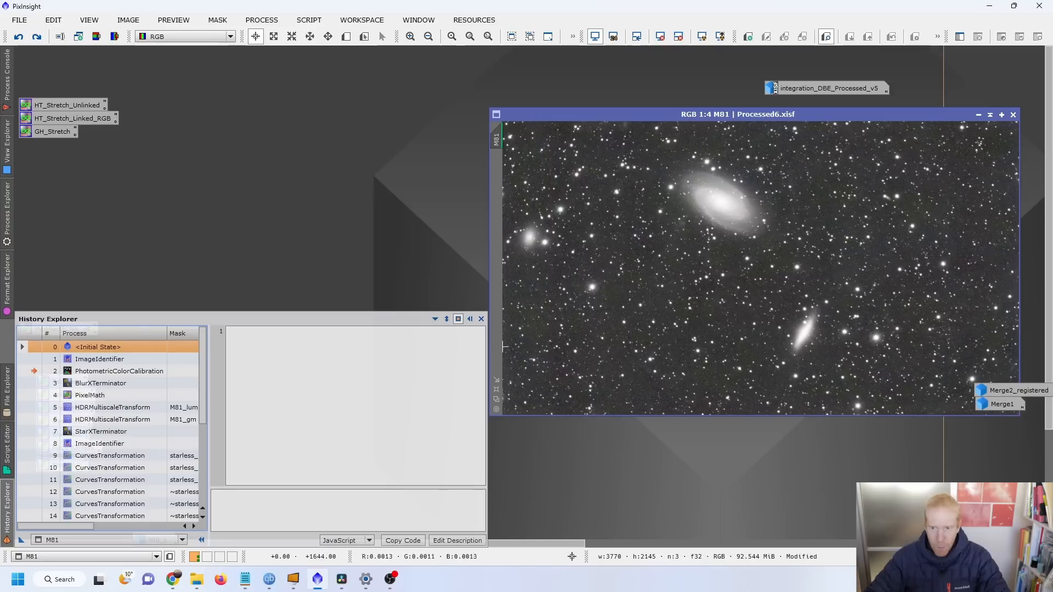
mouse_move(645, 142)
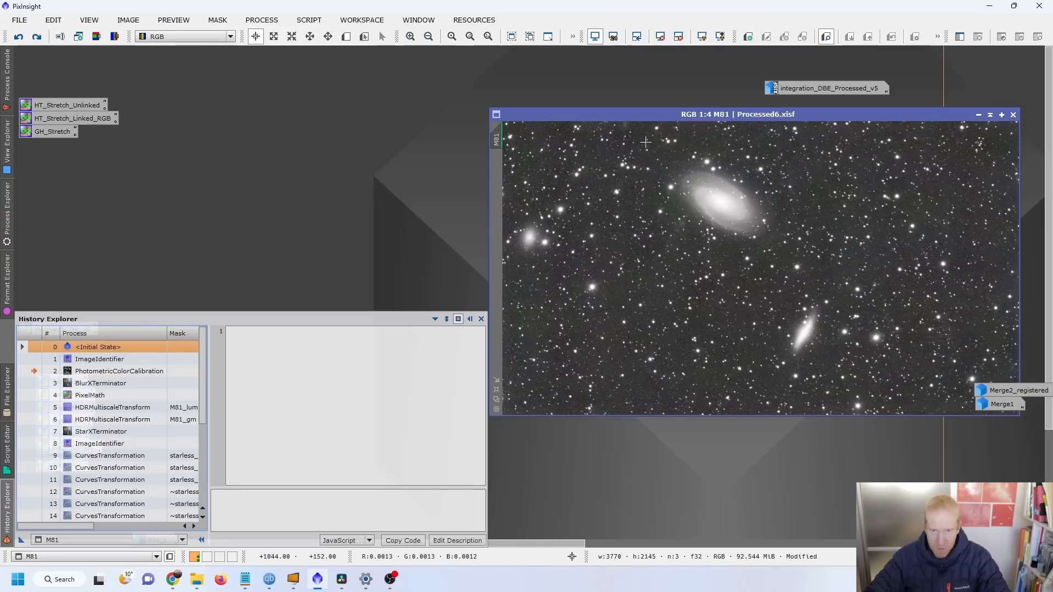
mouse_move(731, 181)
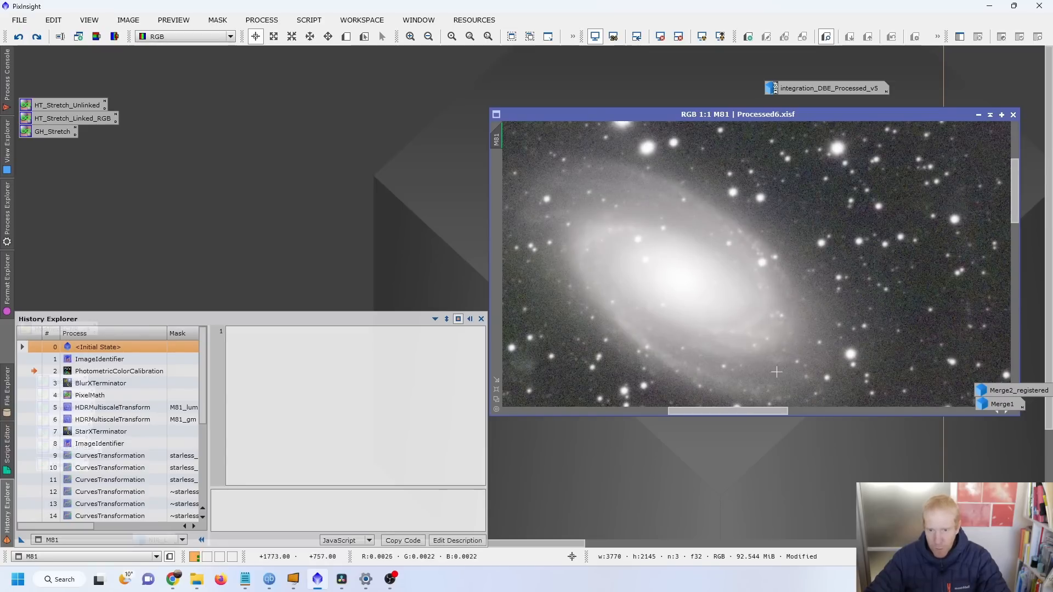
mouse_move(756, 253)
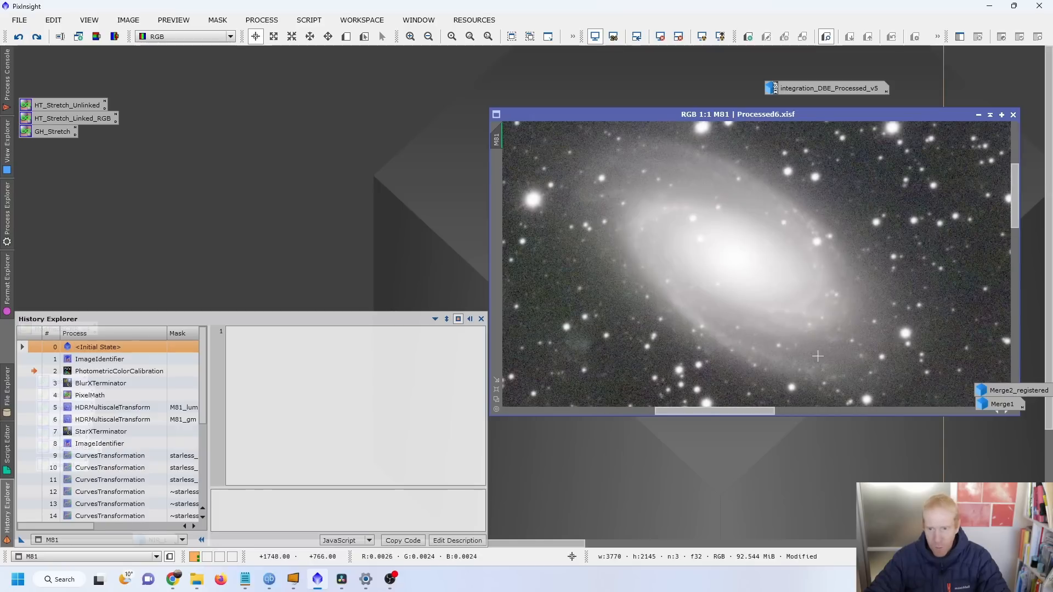
mouse_move(813, 243)
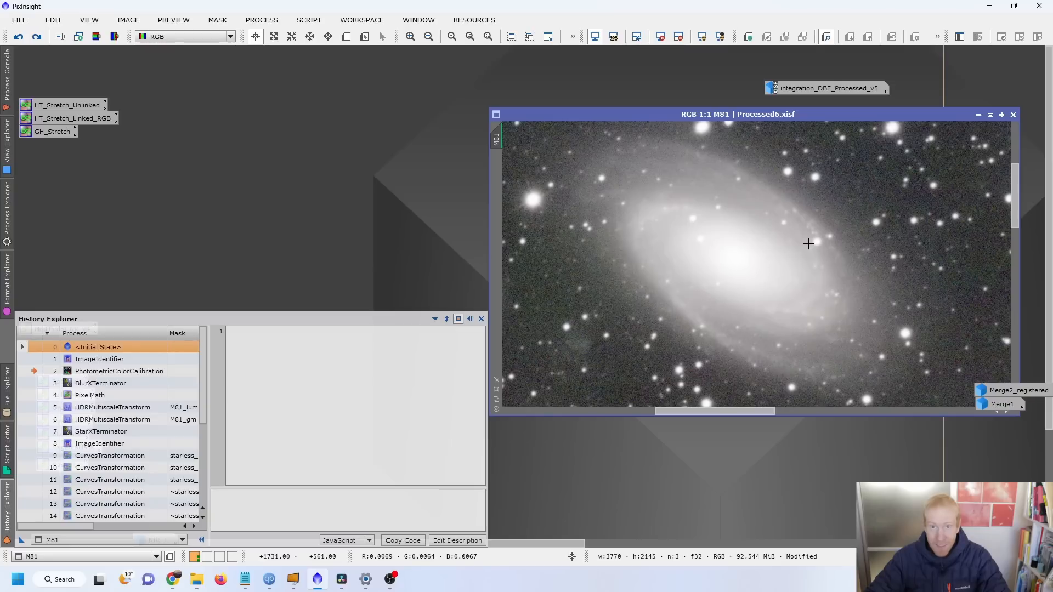
mouse_move(348, 217)
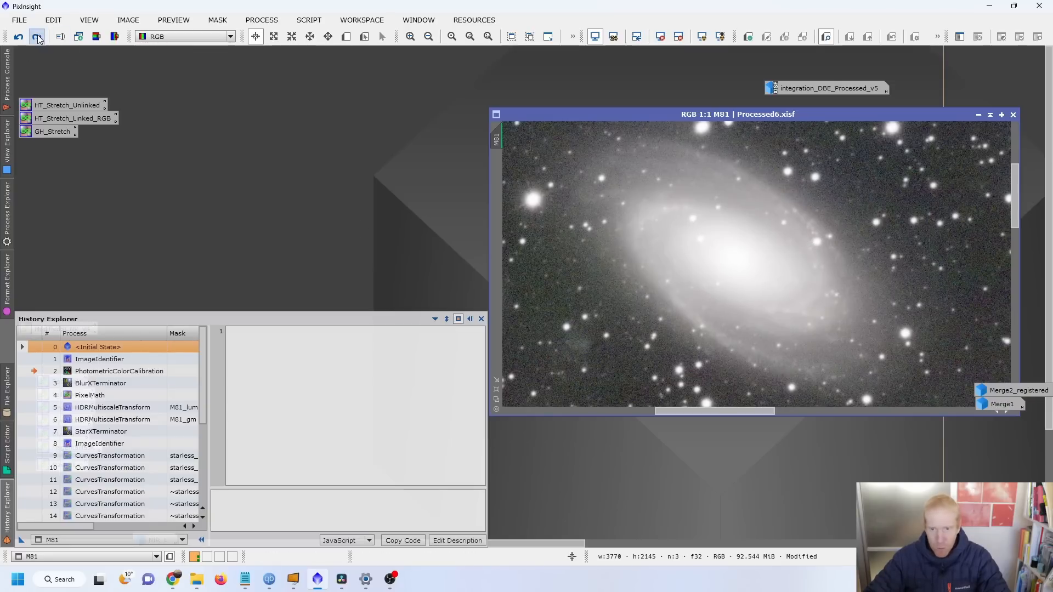
Move the History Explorer marker to the BlurXTerminator sharpening entry
click(99, 383)
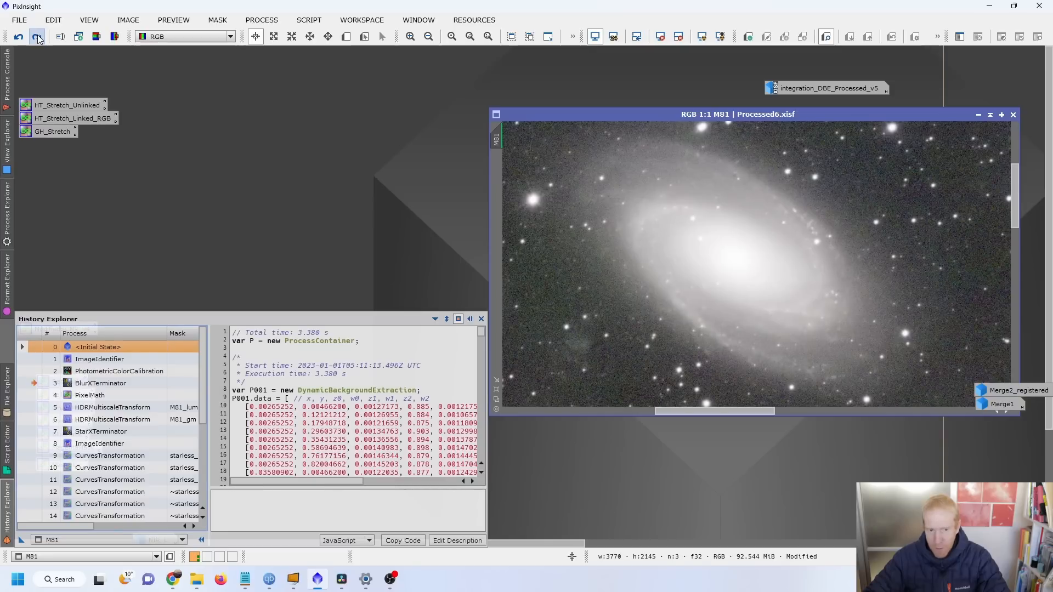
mouse_move(837, 307)
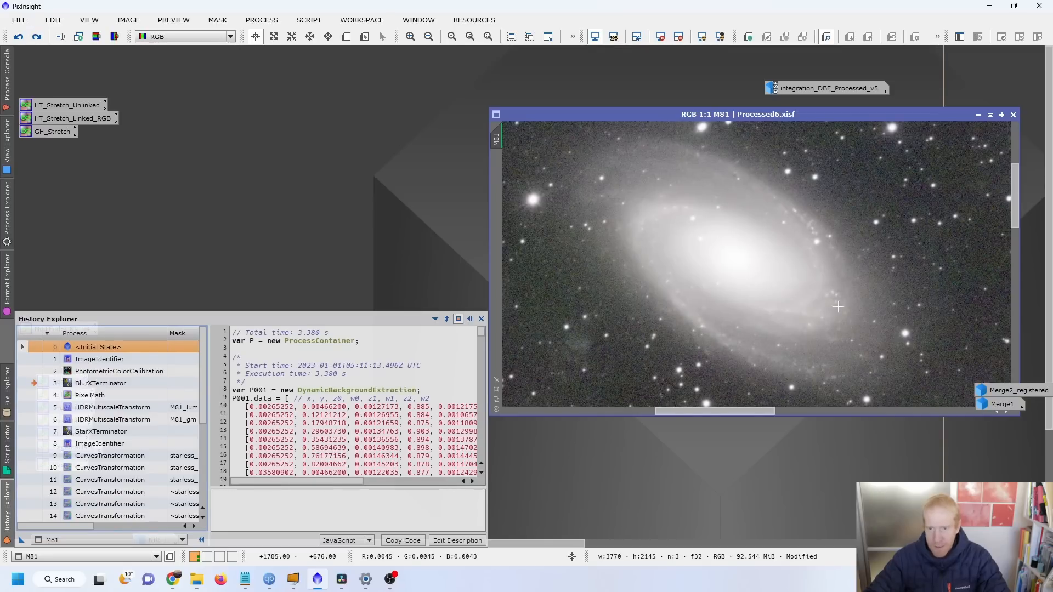
mouse_move(777, 374)
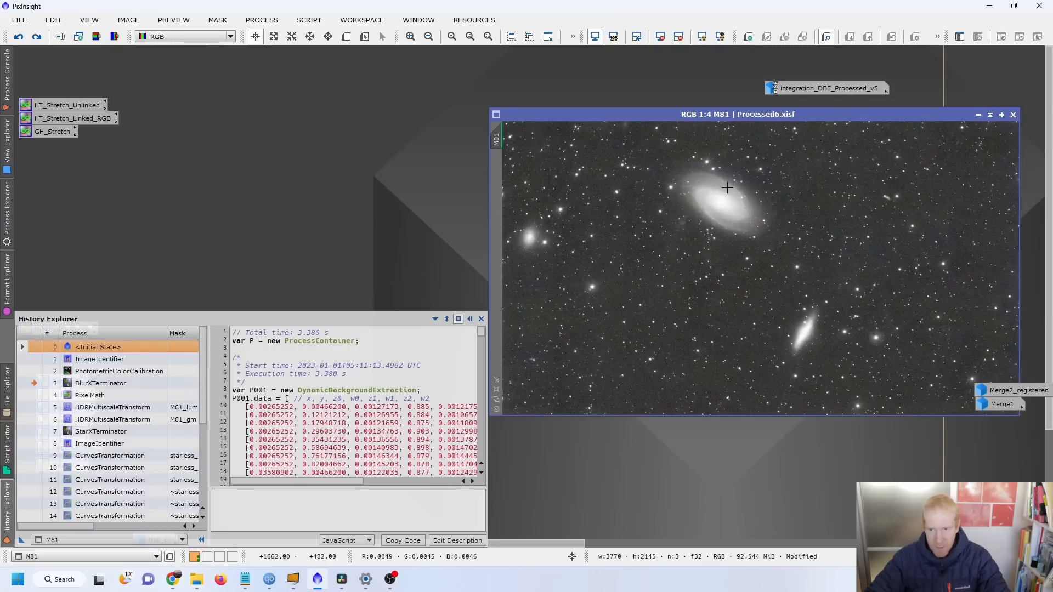
mouse_move(666, 194)
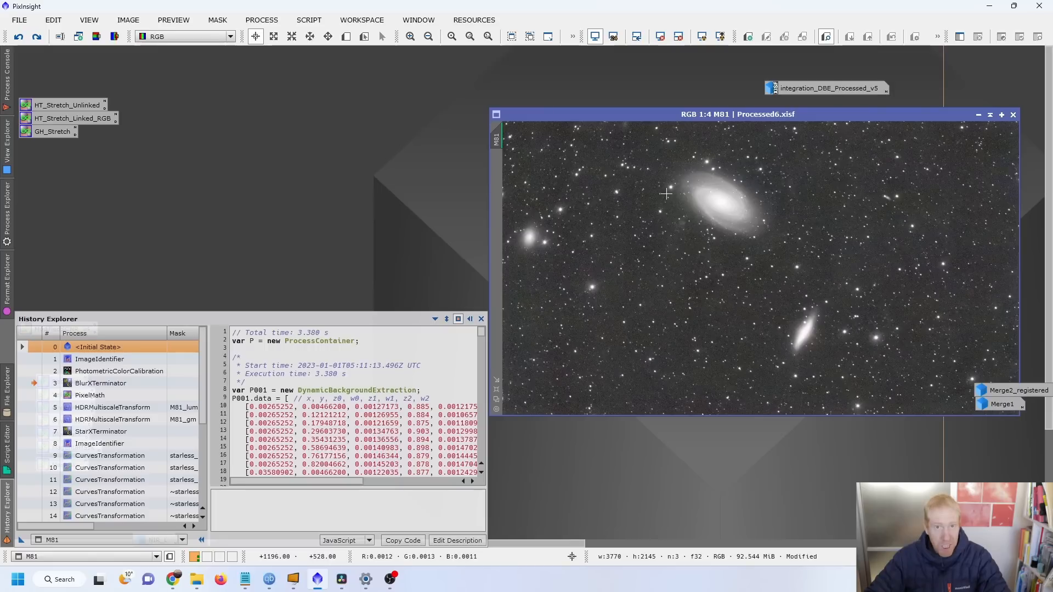
mouse_move(659, 197)
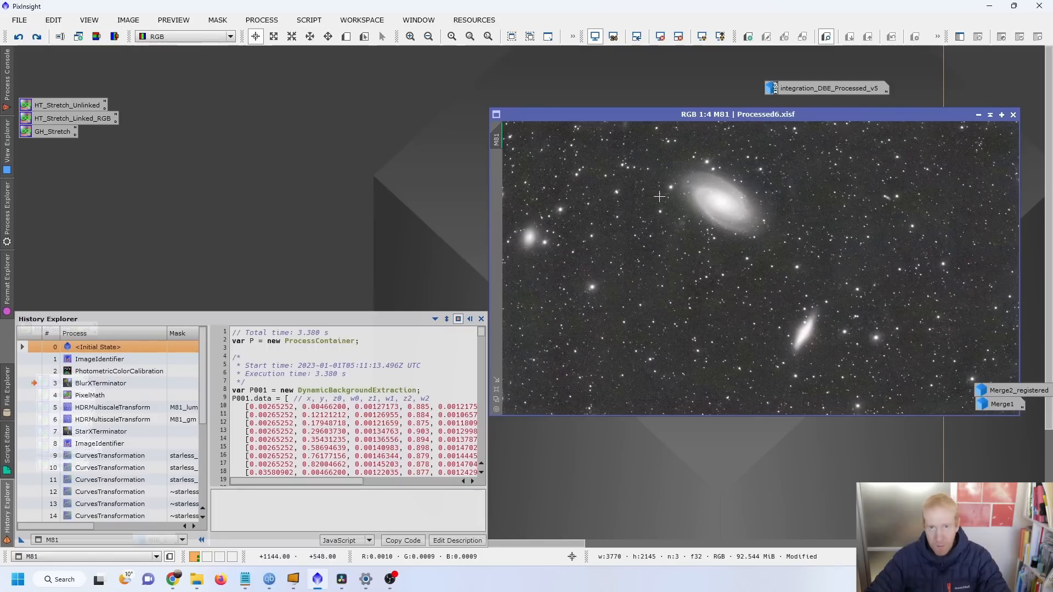
mouse_move(786, 213)
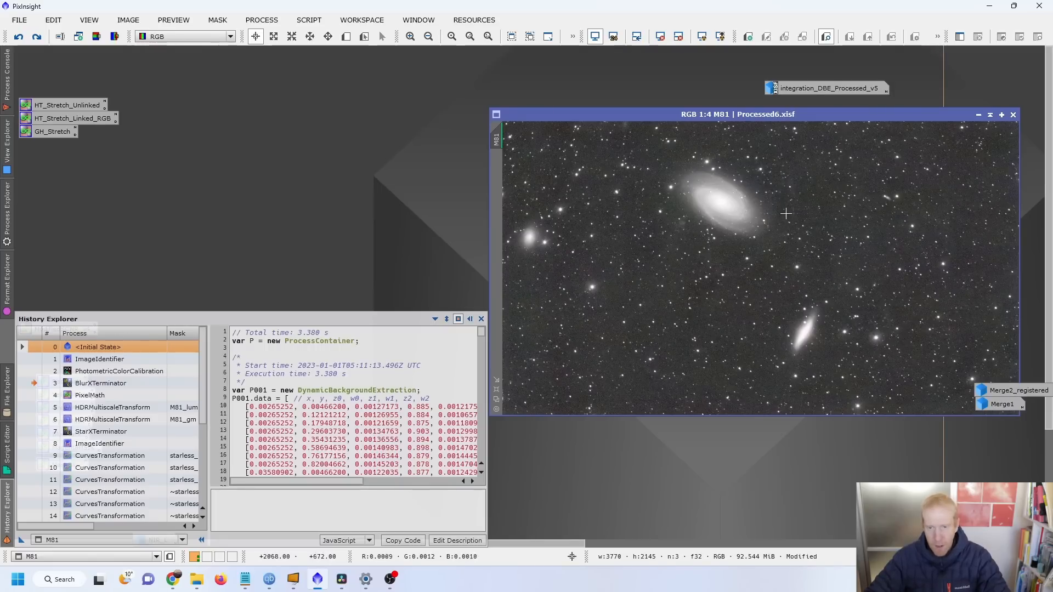
mouse_move(702, 237)
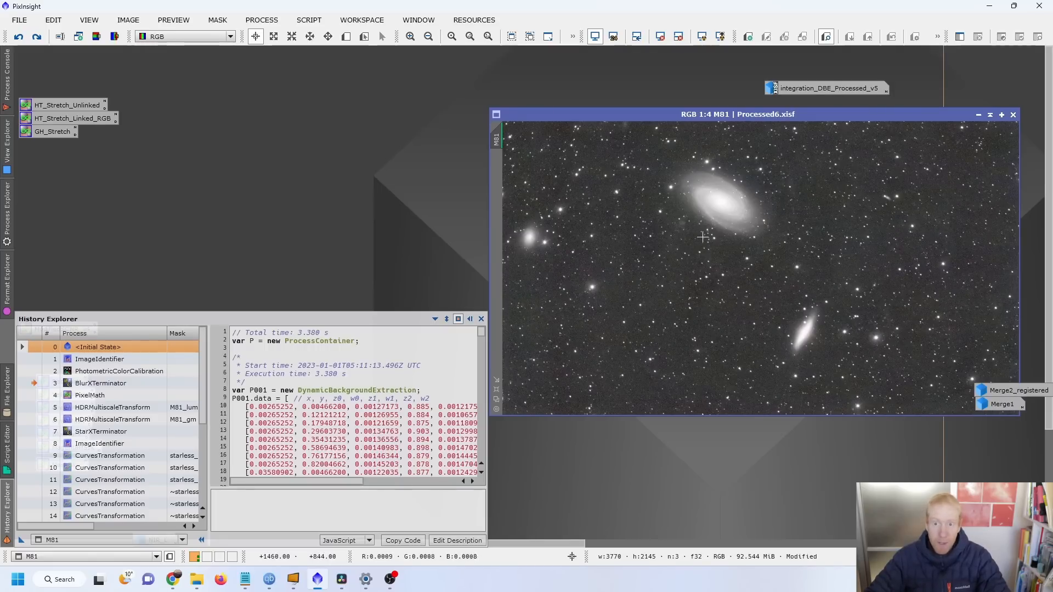
mouse_move(808, 294)
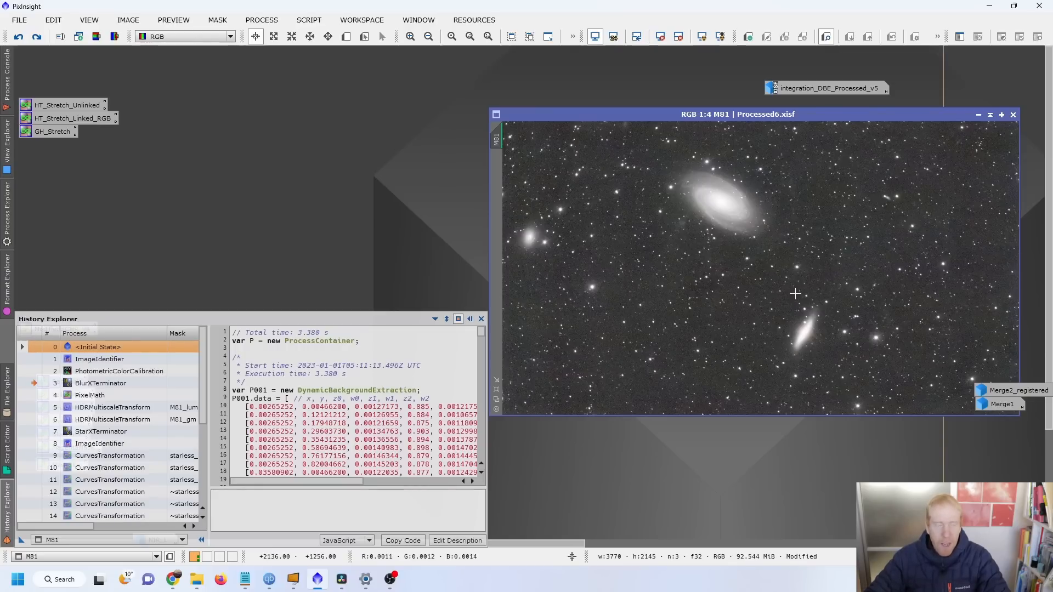
mouse_move(748, 267)
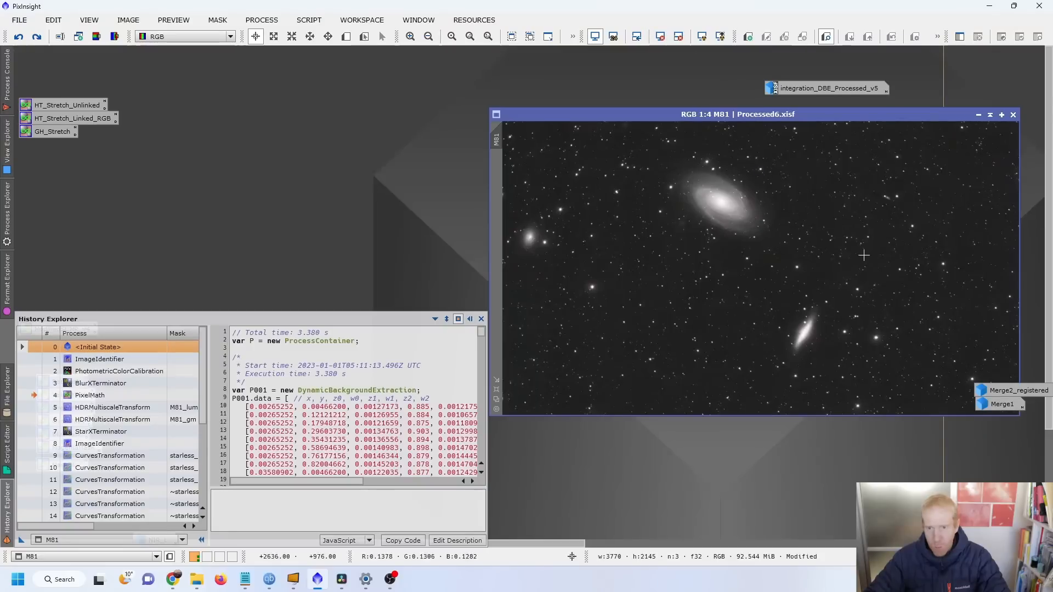
mouse_move(724, 205)
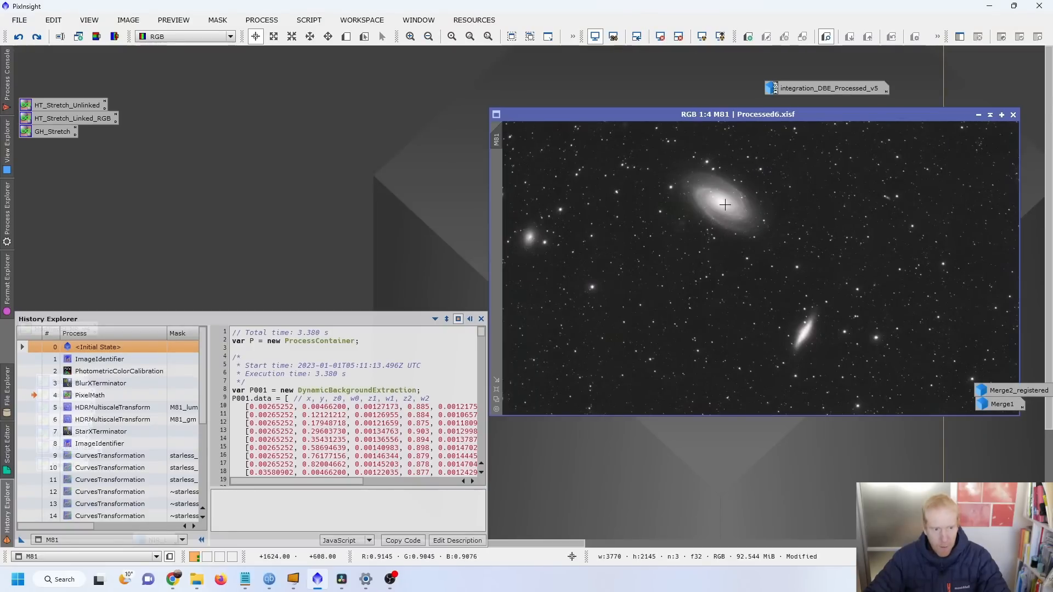
mouse_move(725, 186)
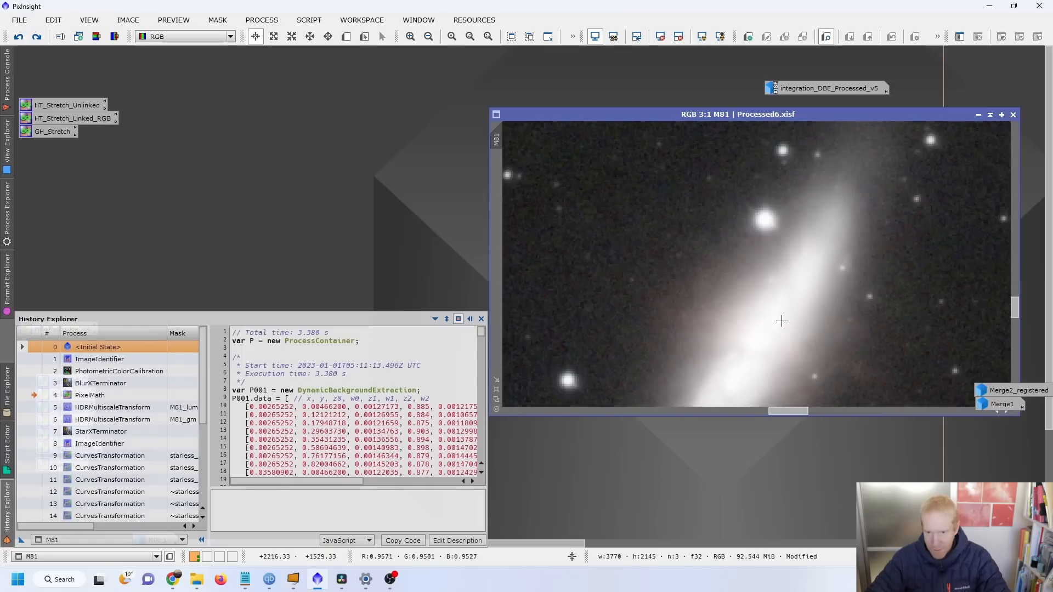
mouse_move(874, 159)
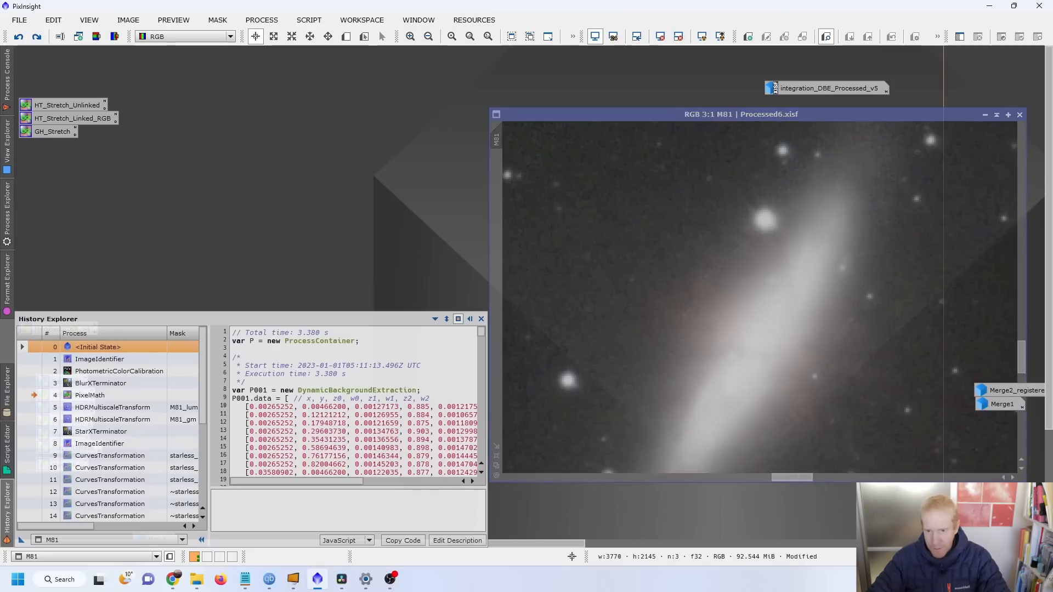
click(1008, 114)
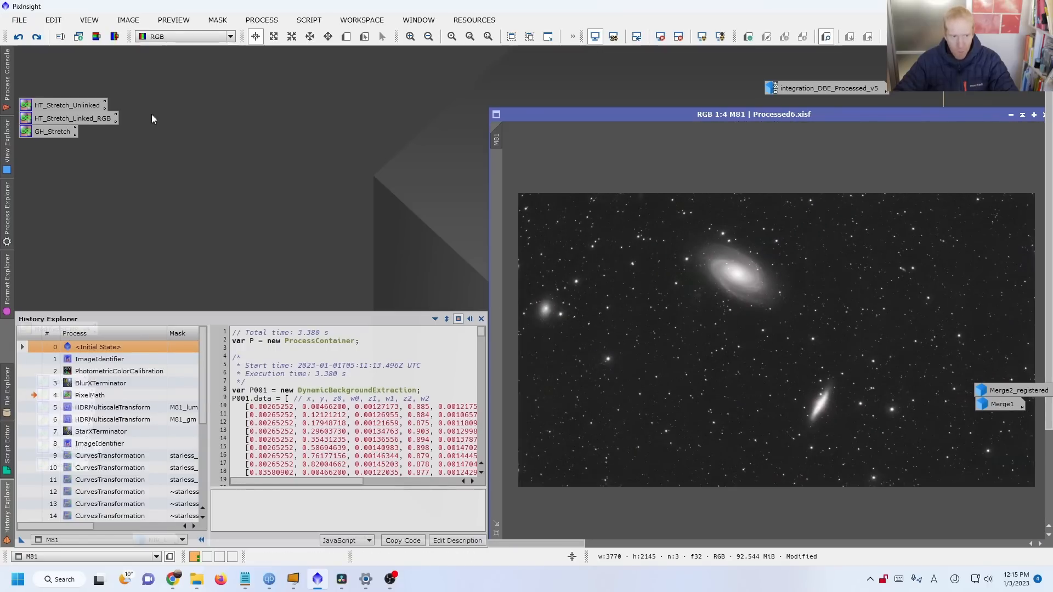
mouse_move(485, 65)
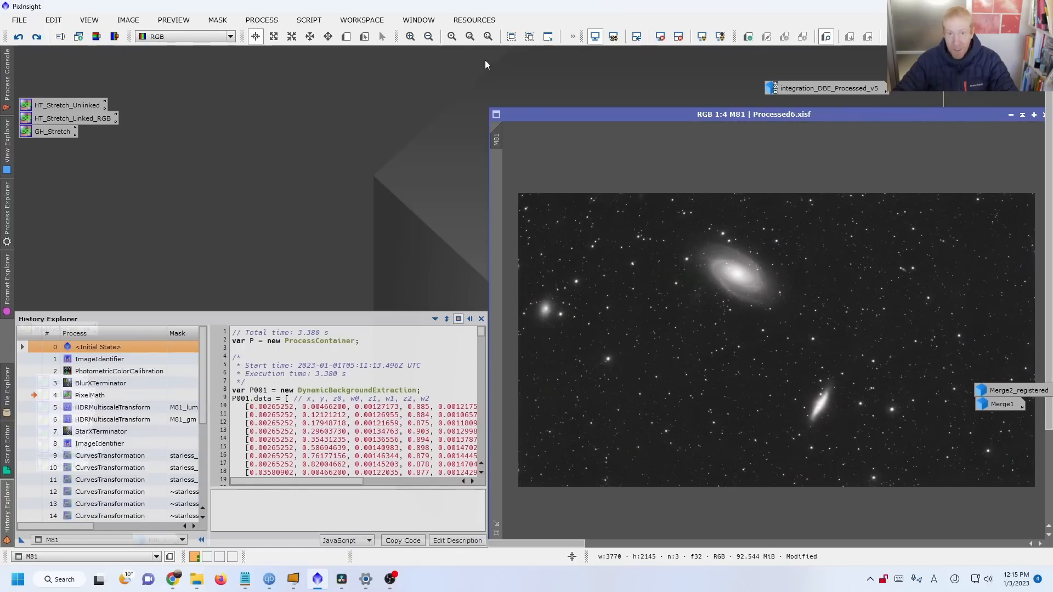
mouse_move(843, 387)
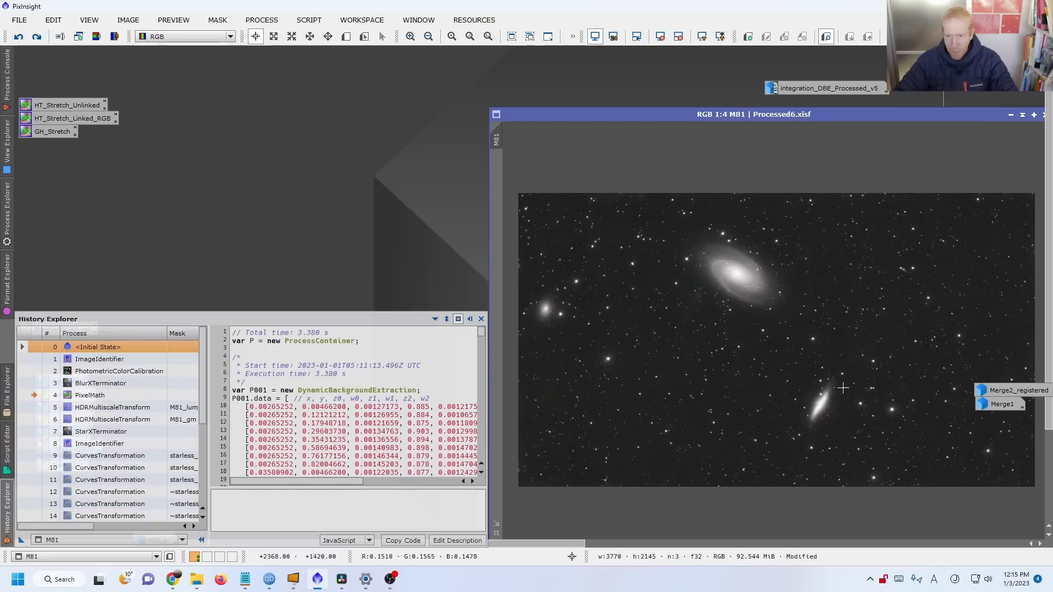
mouse_move(748, 308)
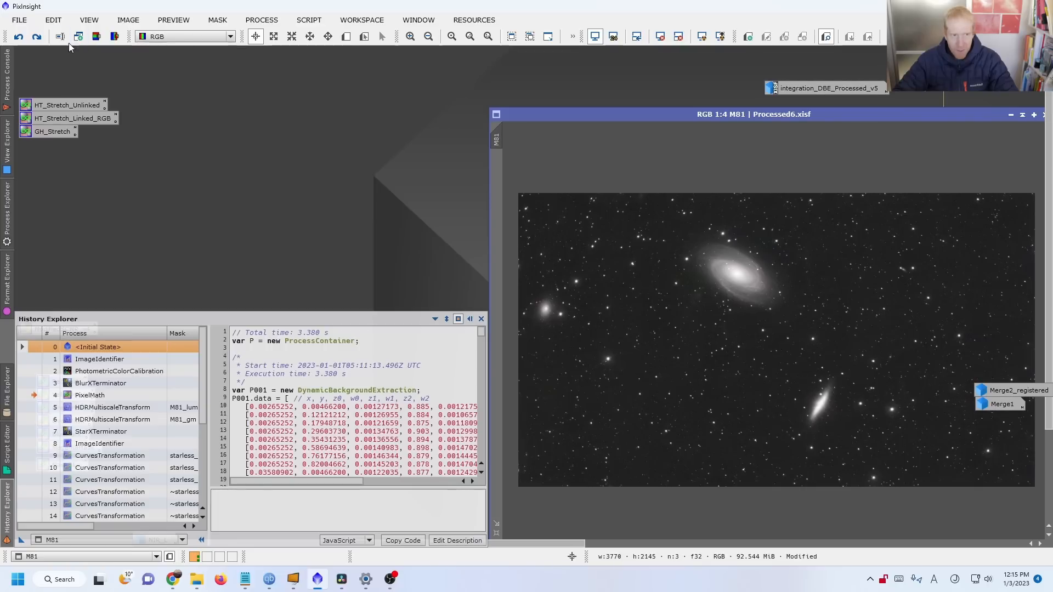
mouse_move(534, 287)
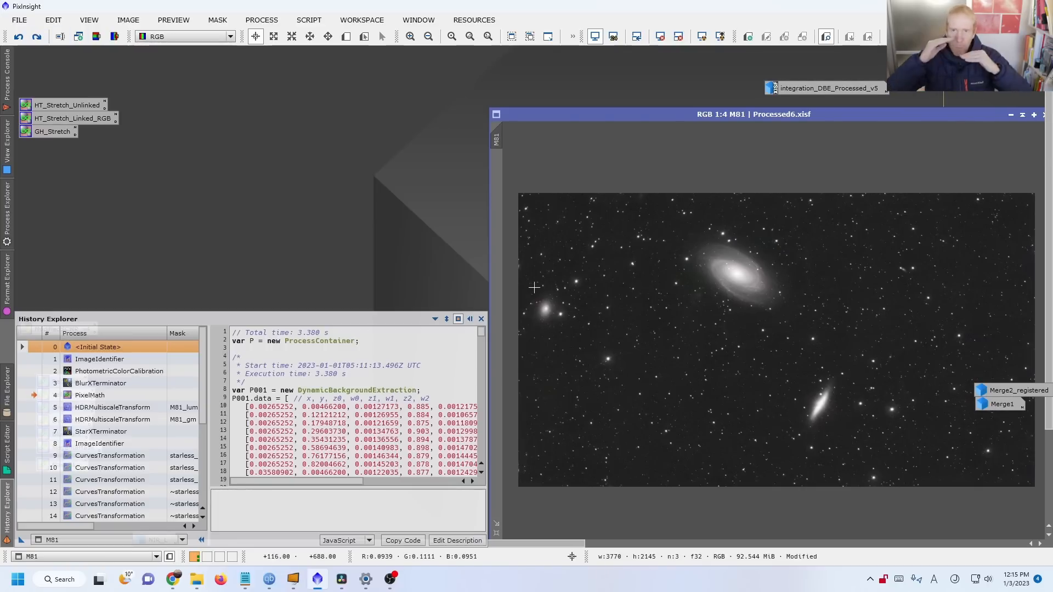
mouse_move(520, 292)
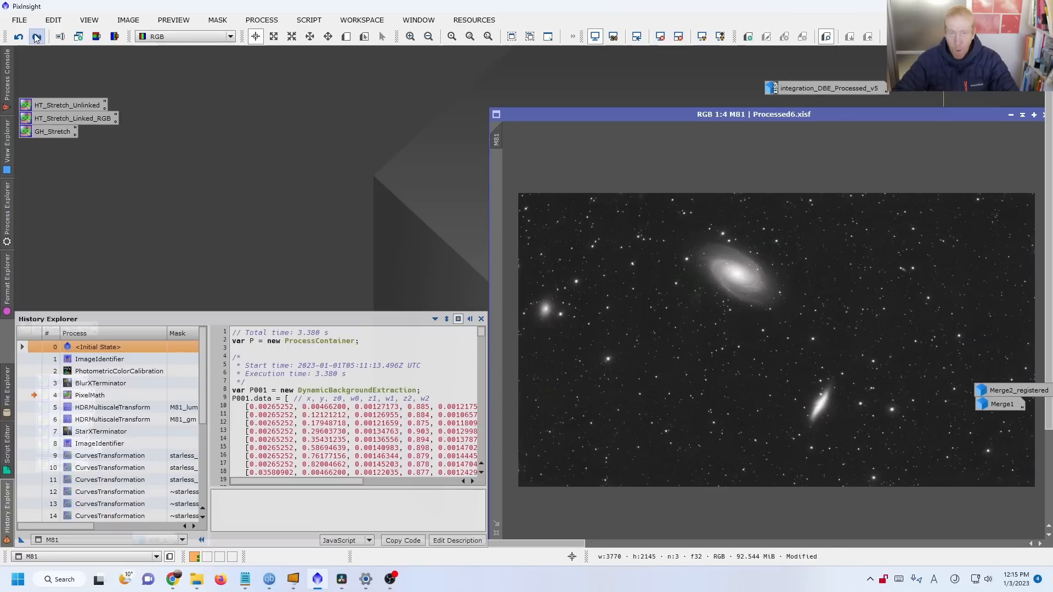
mouse_move(35, 36)
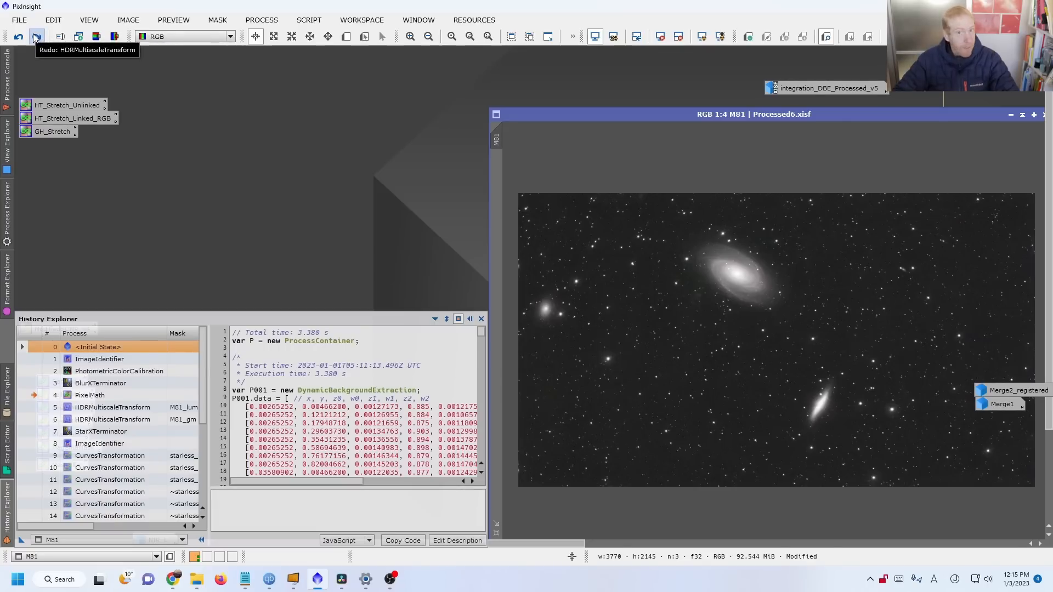
Redo the first and second HDRMultiscaleTransform steps, reaching history entry six
click(451, 36)
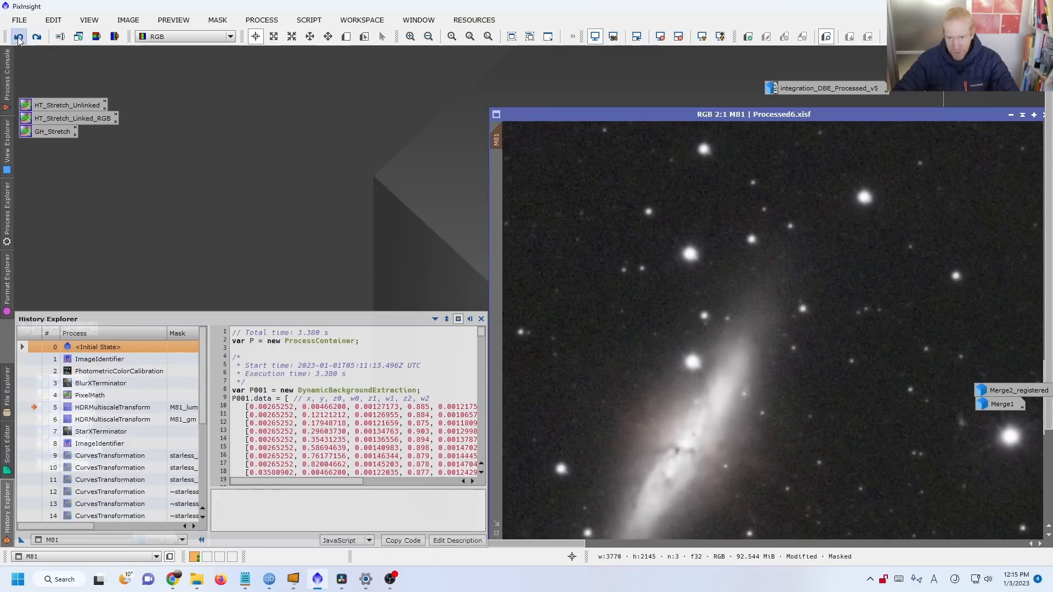
mouse_move(763, 399)
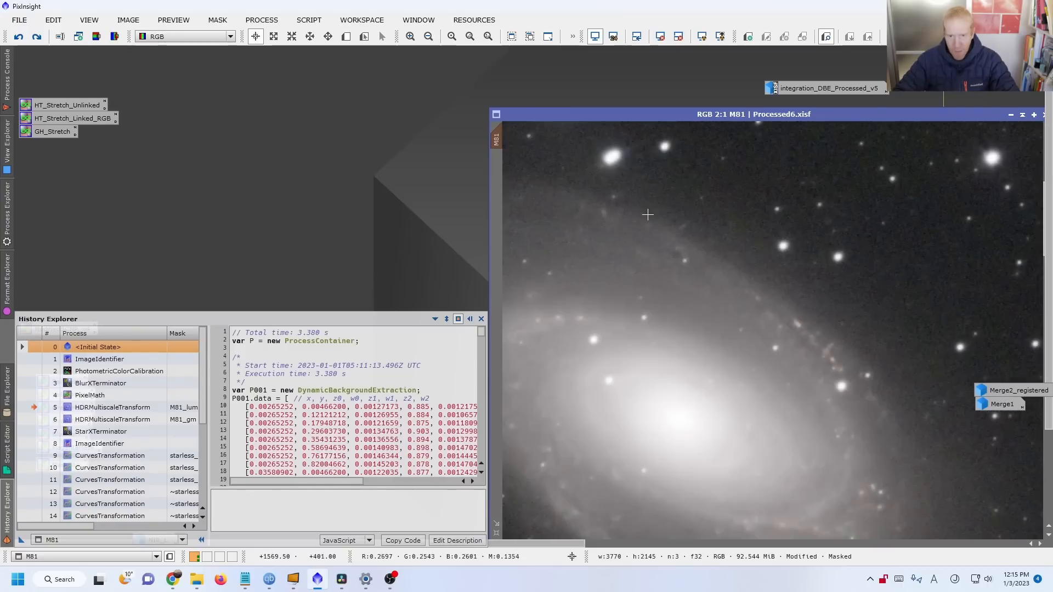
click(37, 36)
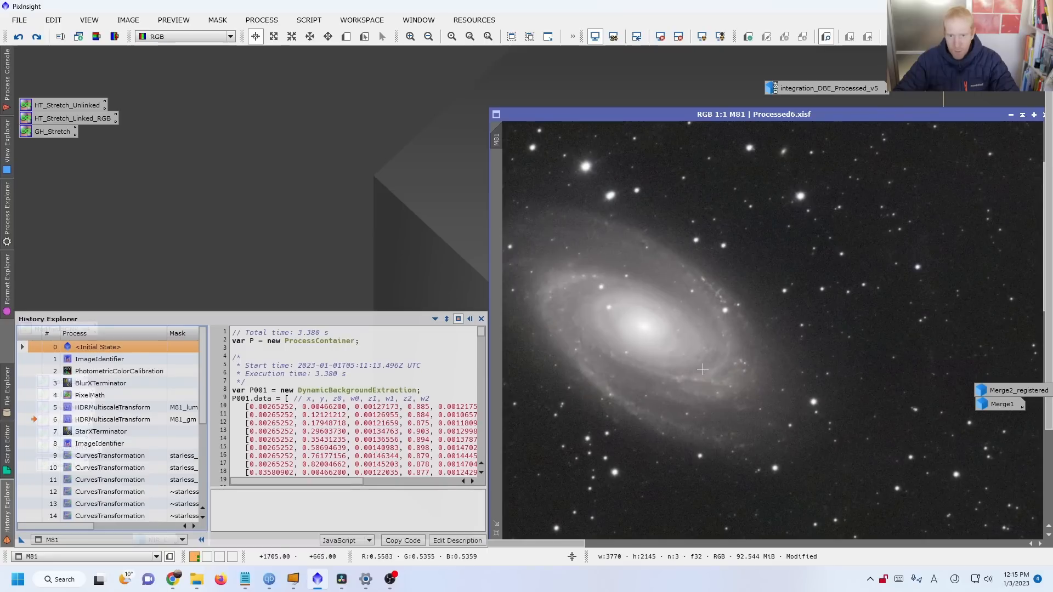
mouse_move(713, 299)
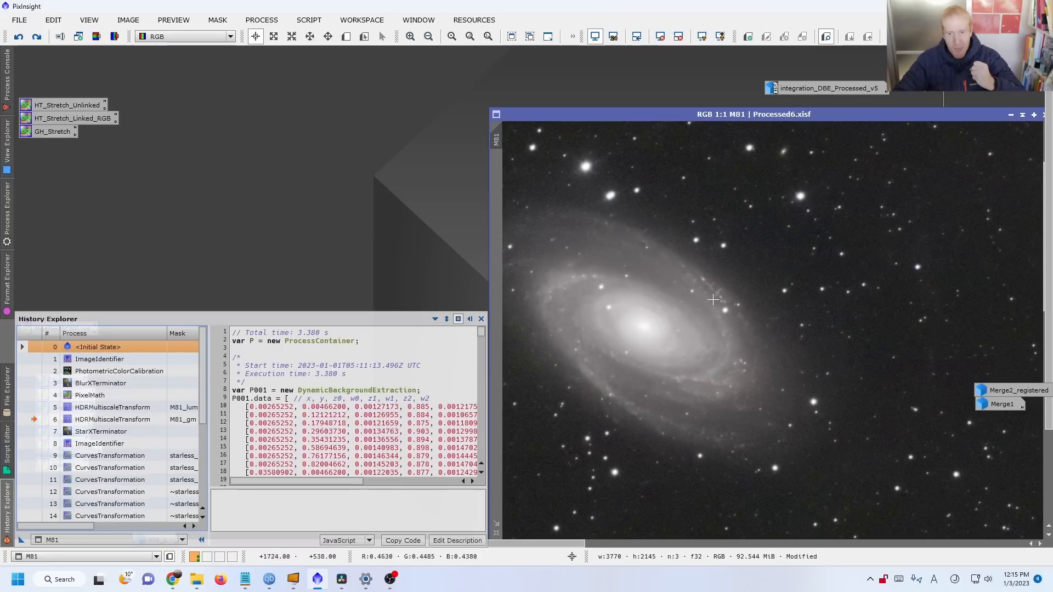
mouse_move(625, 308)
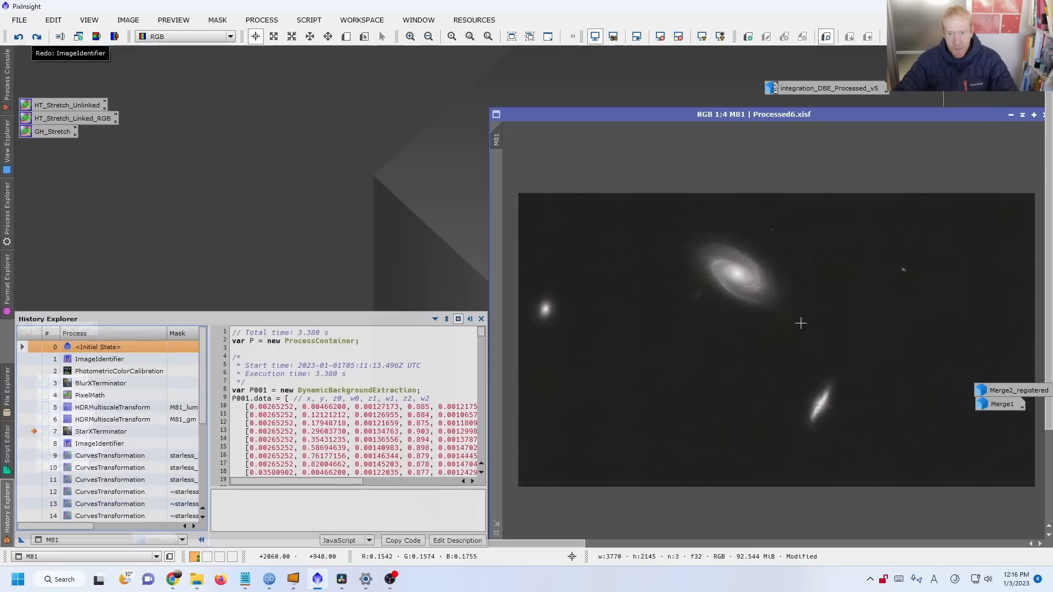
mouse_move(754, 306)
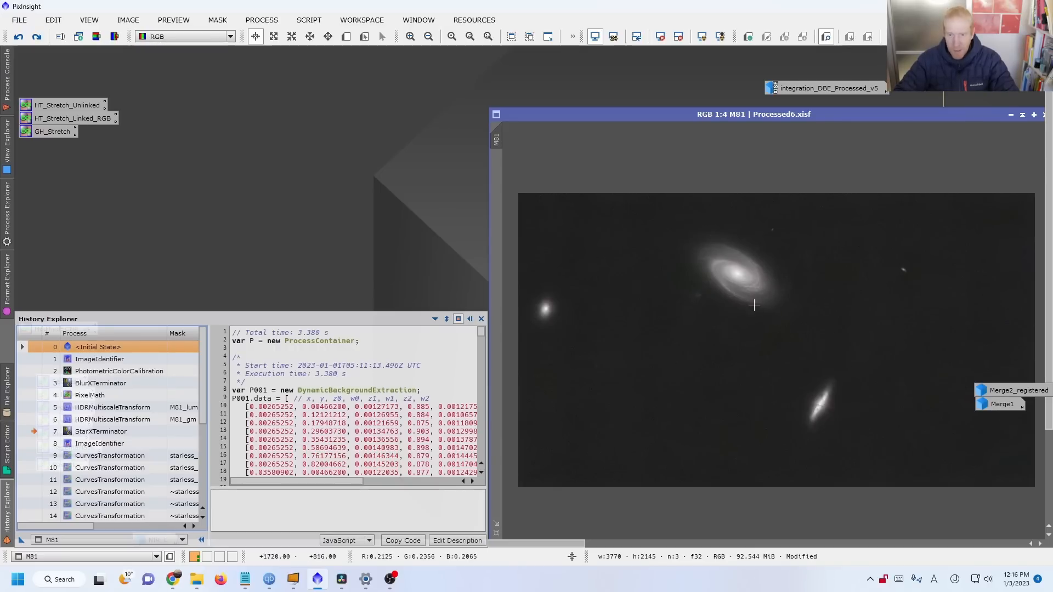
mouse_move(727, 287)
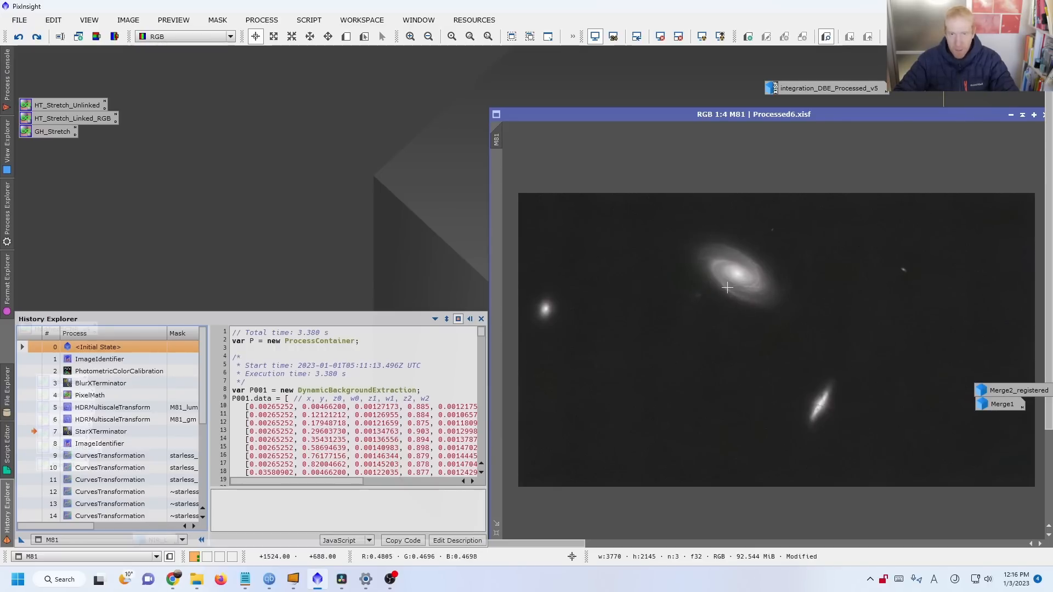
mouse_move(783, 266)
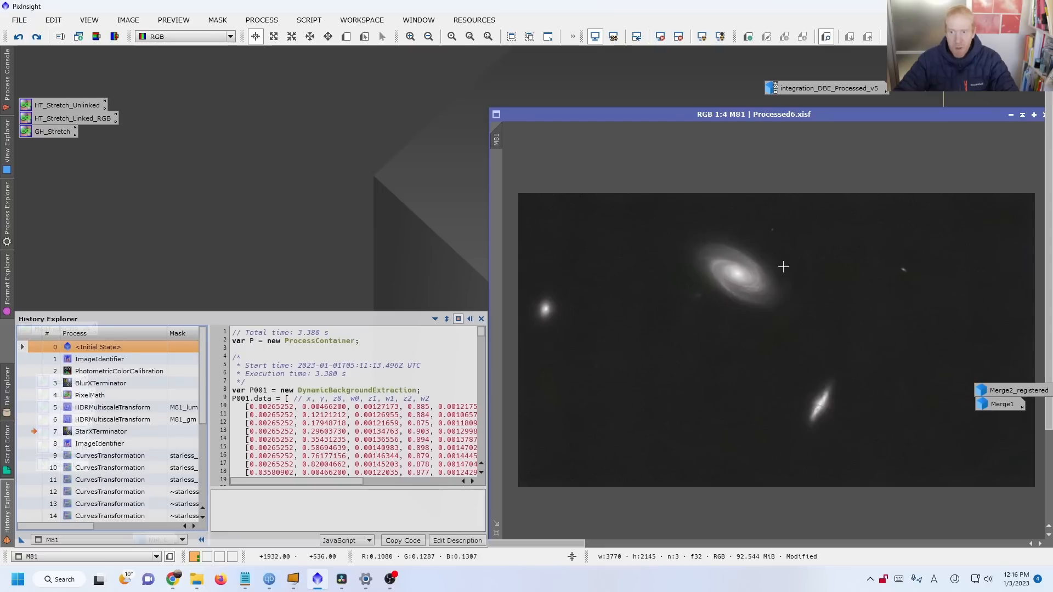
mouse_move(988, 481)
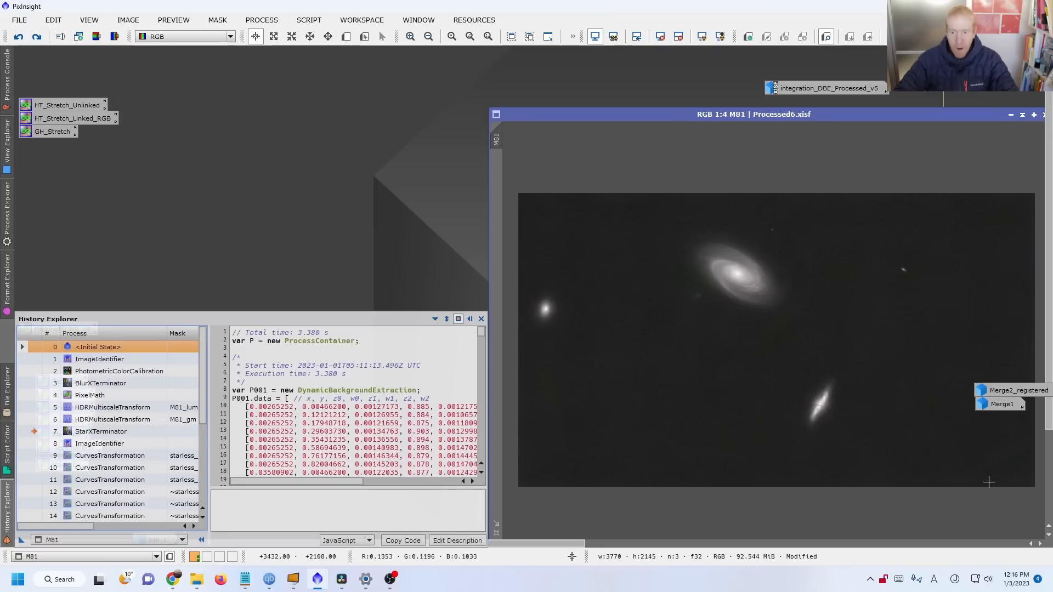
mouse_move(953, 462)
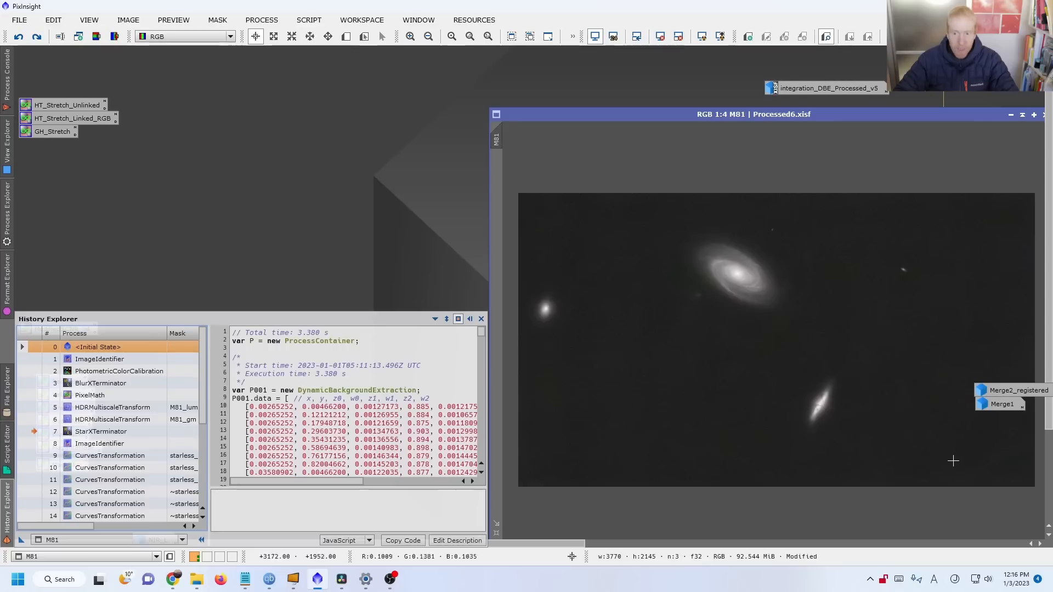
mouse_move(951, 454)
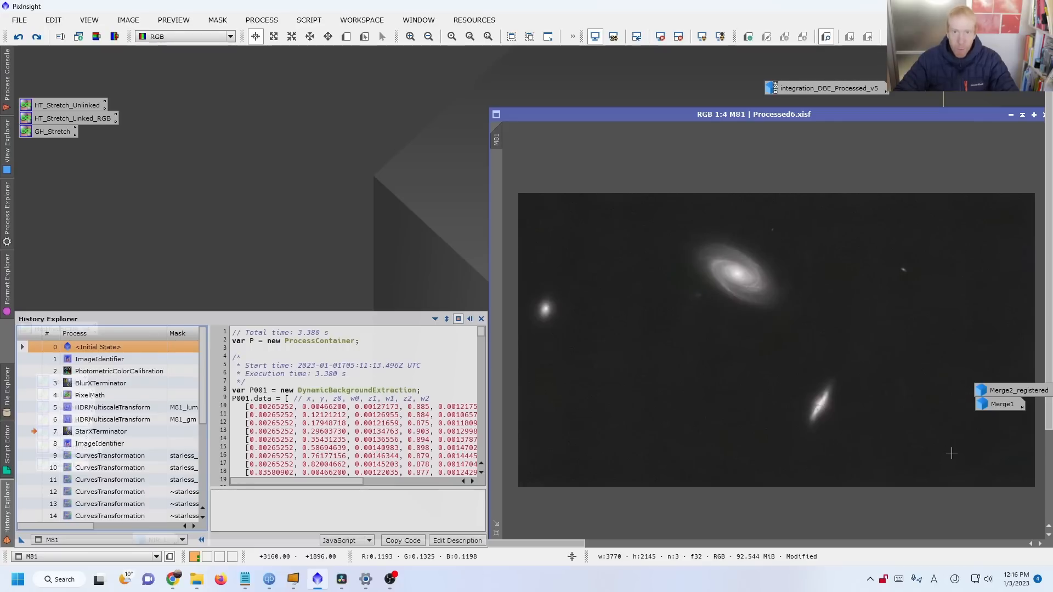
mouse_move(938, 445)
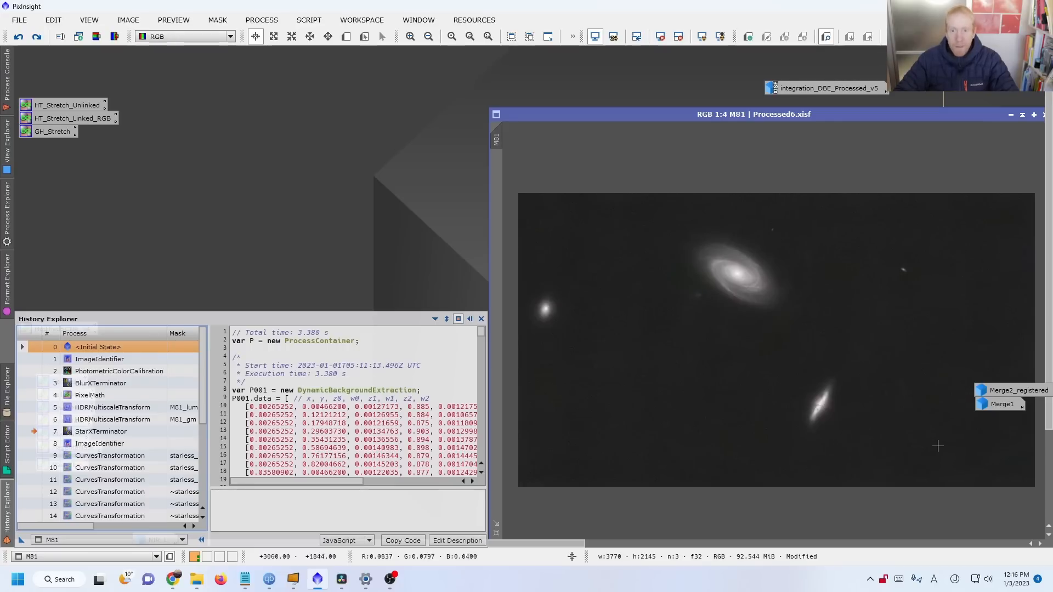
mouse_move(899, 422)
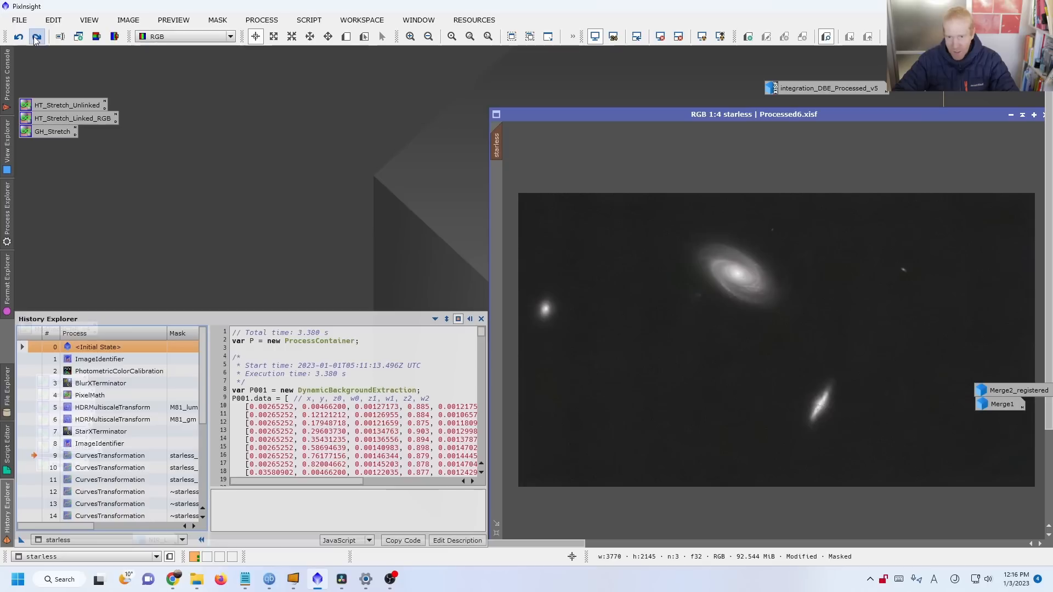
Redo the next curves adjustment, reaching masked CurvesTransformation entry 12
click(412, 36)
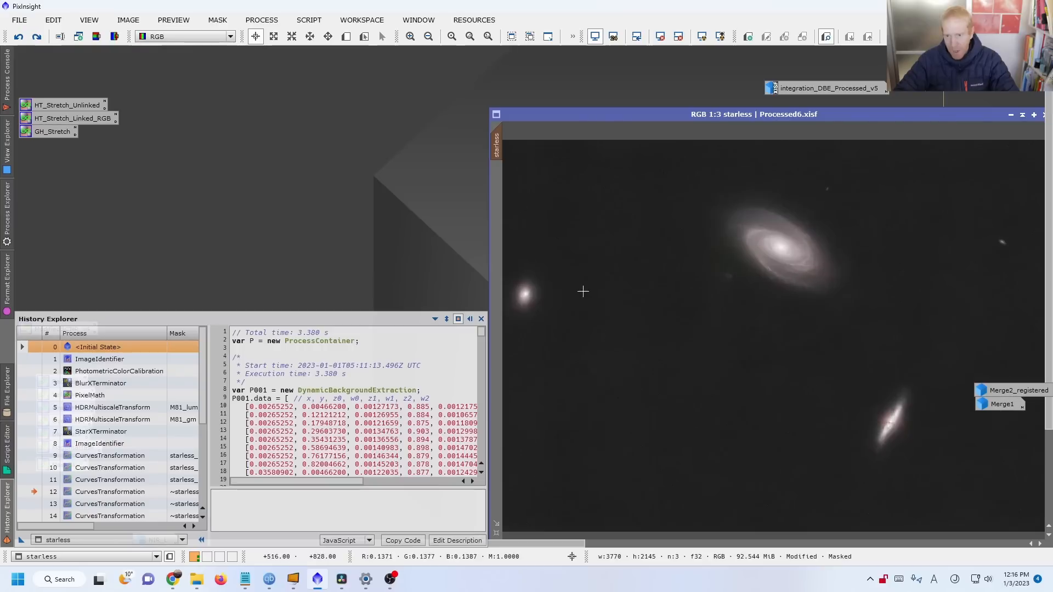
mouse_move(875, 416)
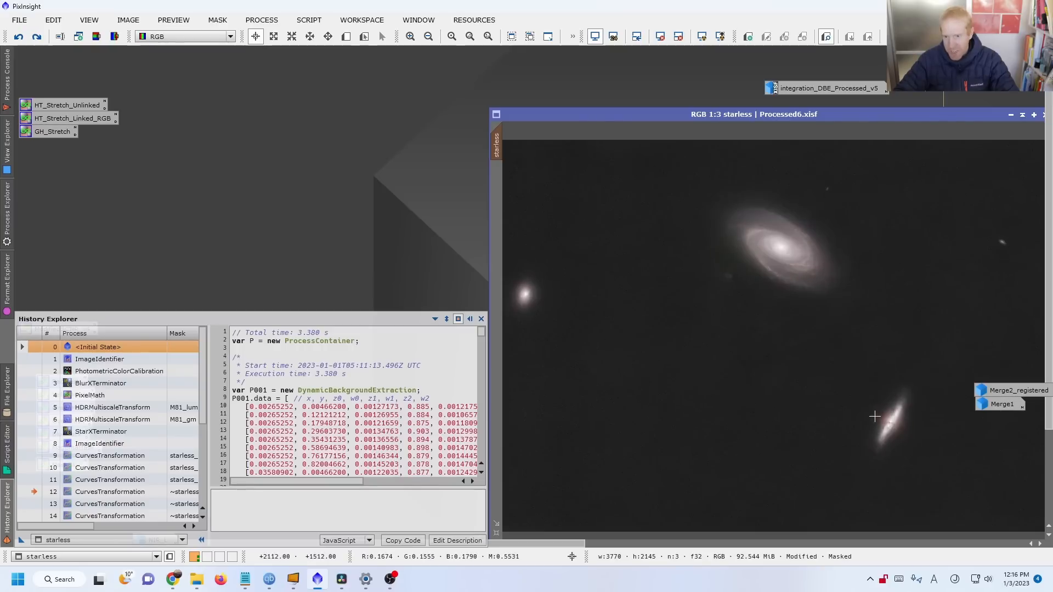
mouse_move(882, 413)
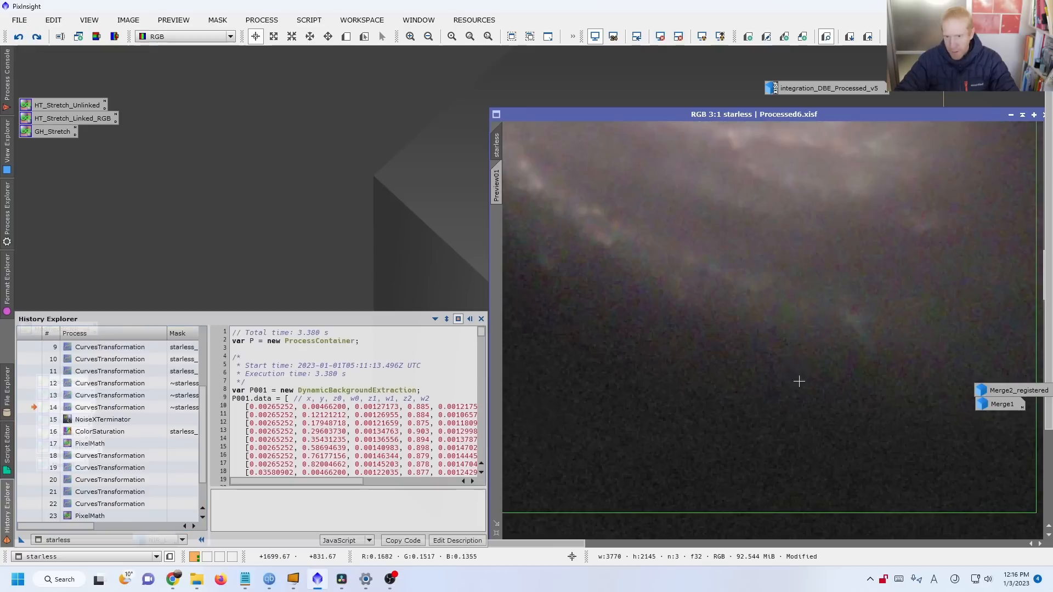
mouse_move(962, 303)
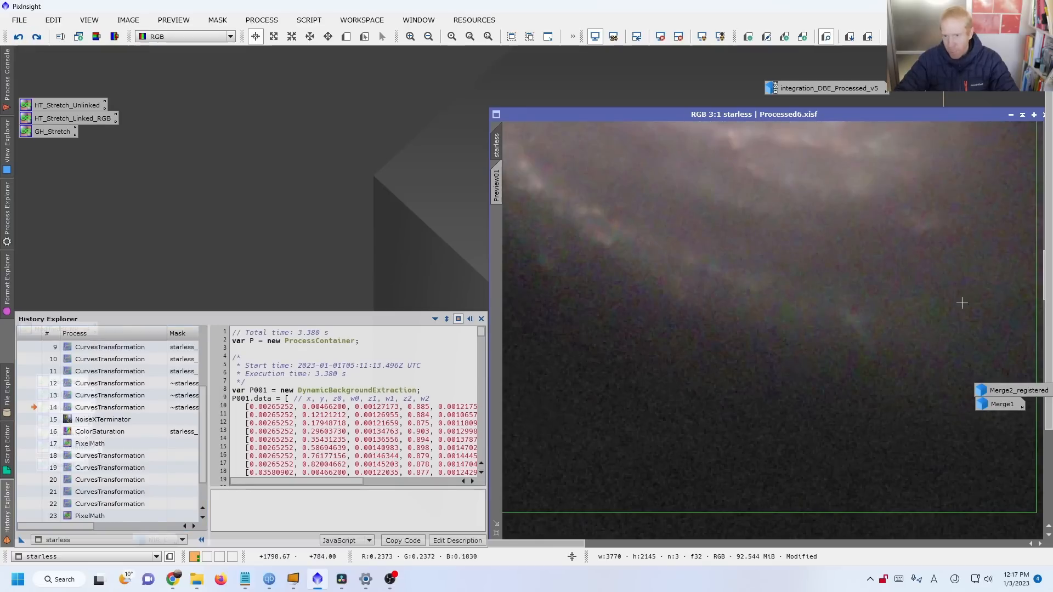
mouse_move(538, 167)
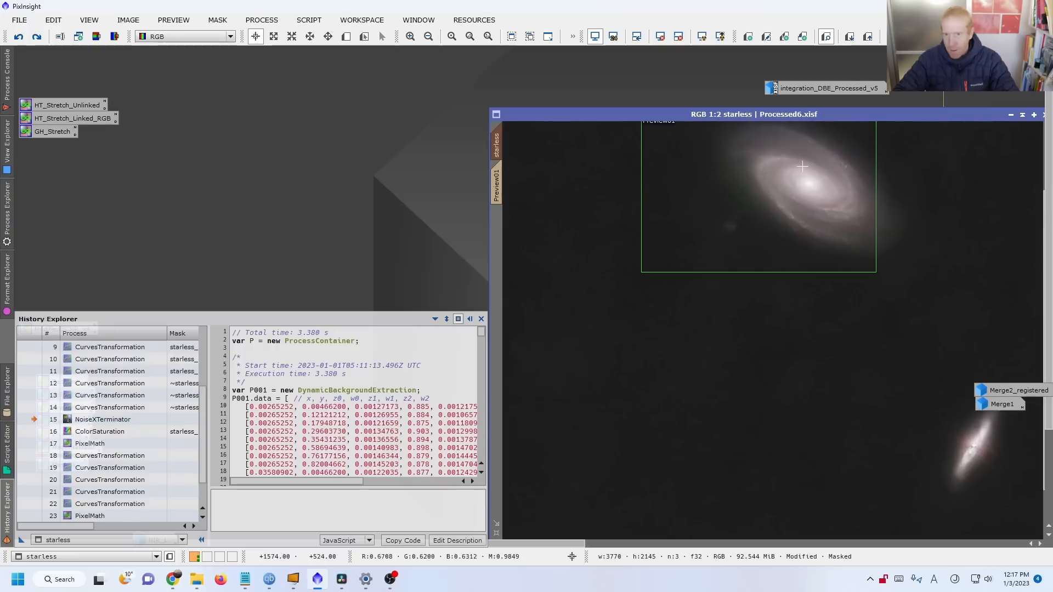
Zoom in on M81 and reapply ColorSaturation, reaching history entry sixteen
click(450, 36)
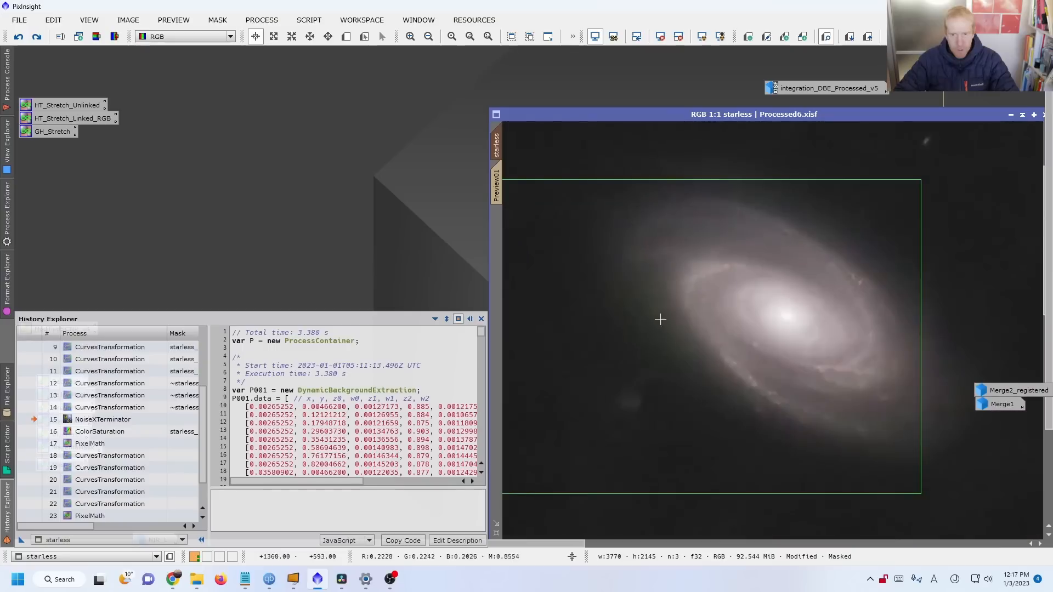
click(36, 36)
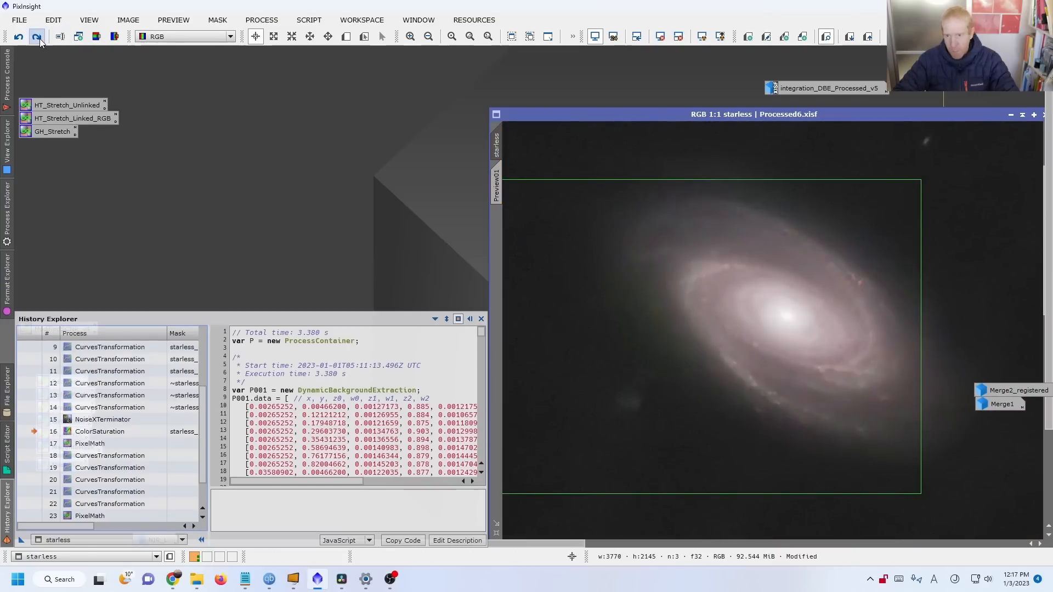
mouse_move(860, 349)
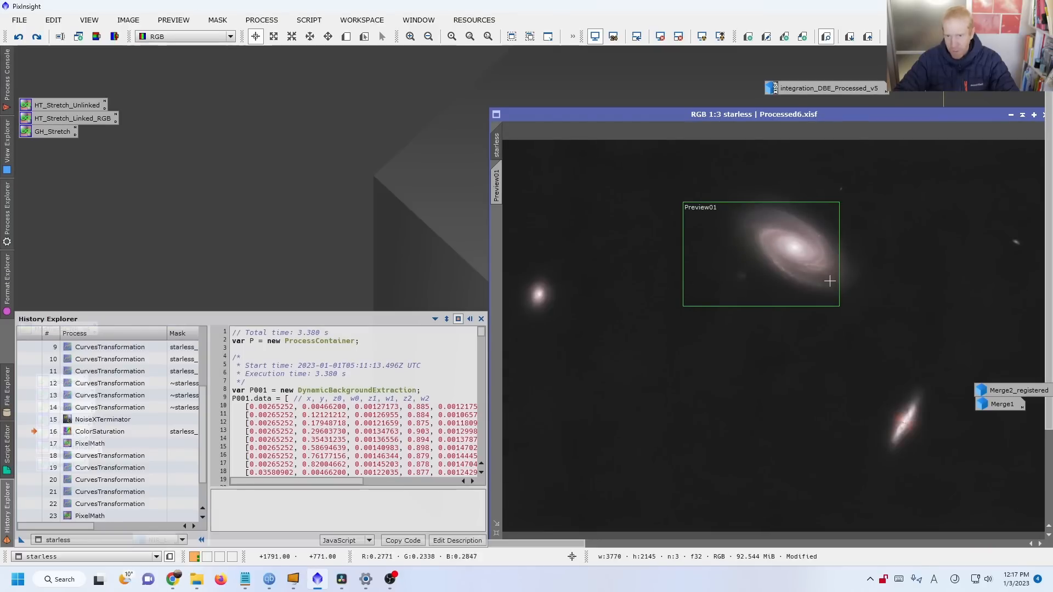
mouse_move(837, 284)
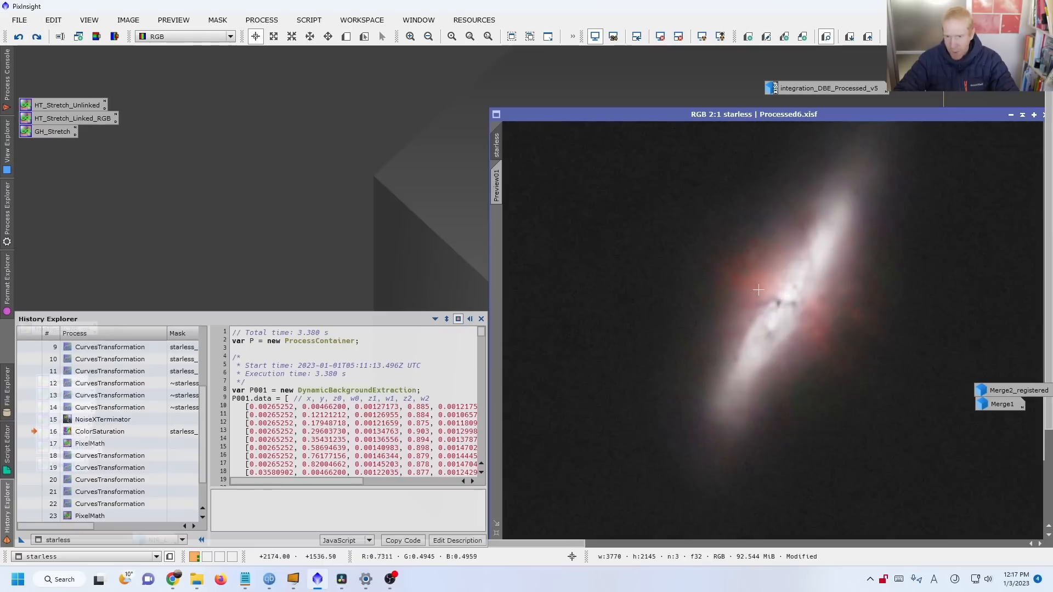
mouse_move(744, 284)
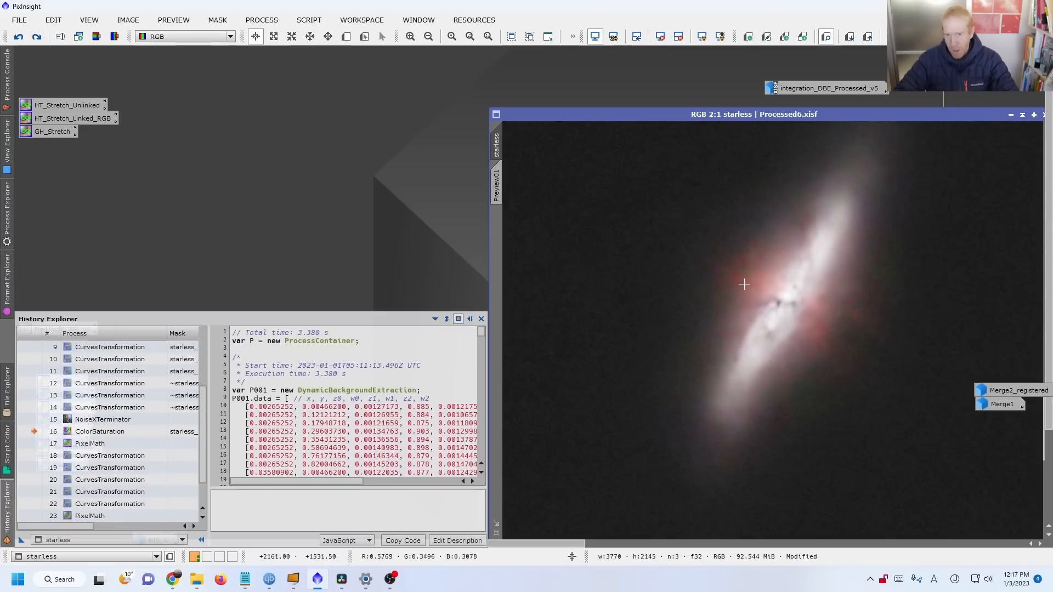
mouse_move(793, 317)
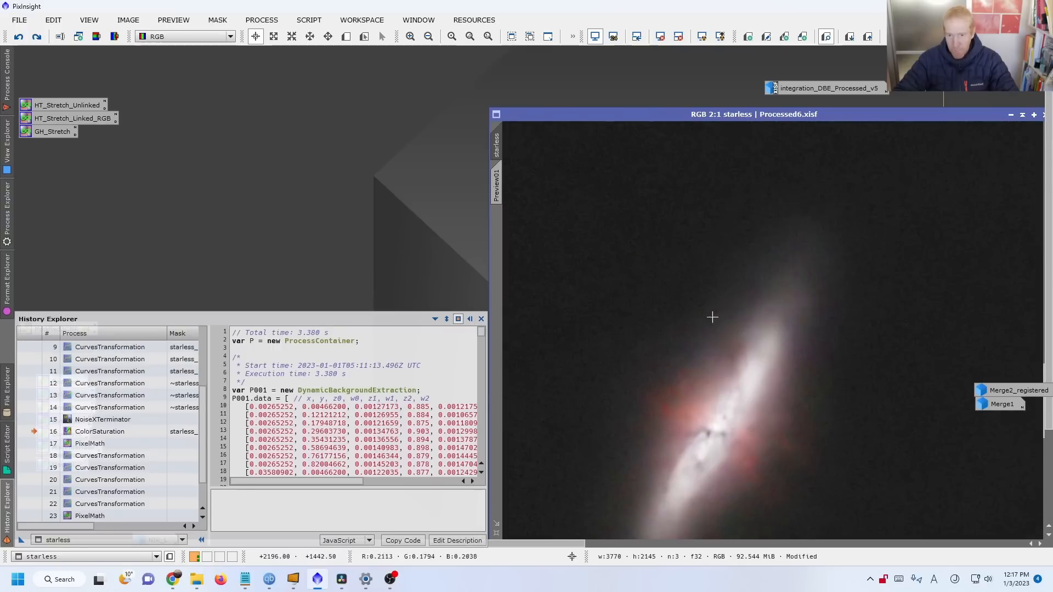
mouse_move(699, 372)
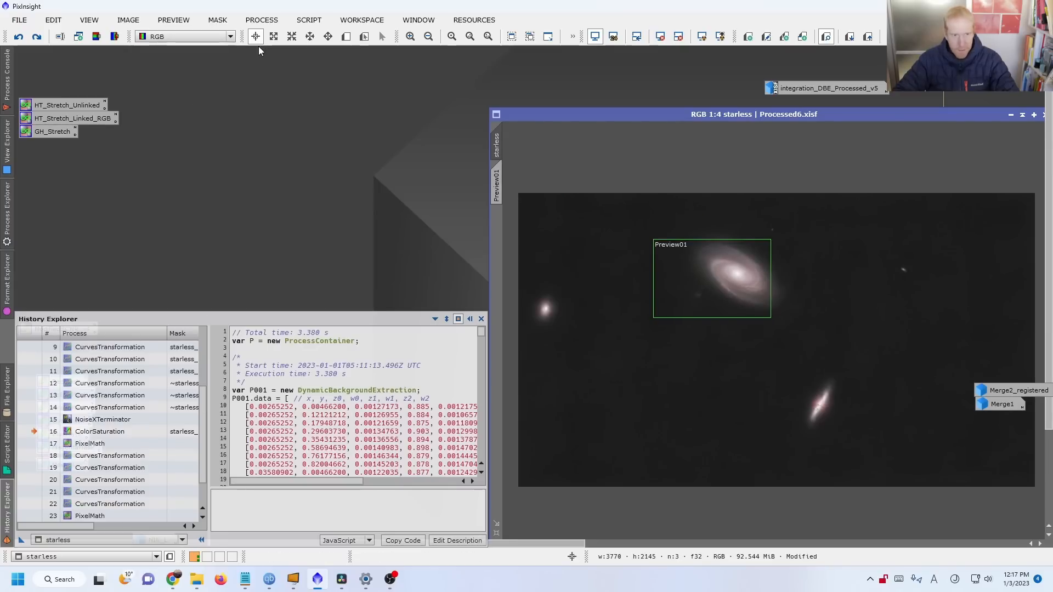
Inspect the PixelMath history entry, then redo forward to history entry 22
click(90, 443)
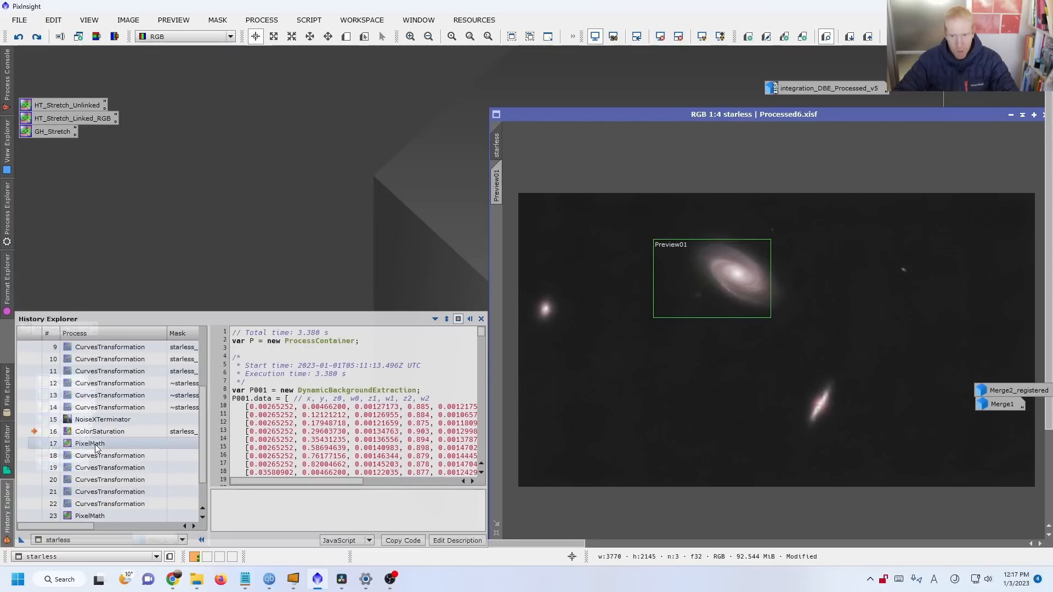
click(90, 443)
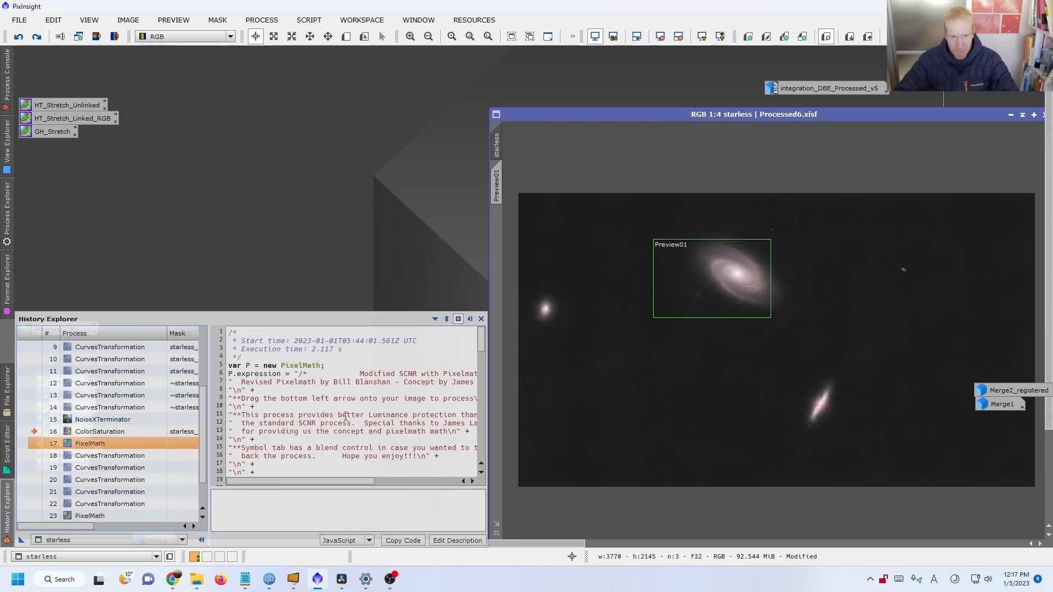
click(38, 36)
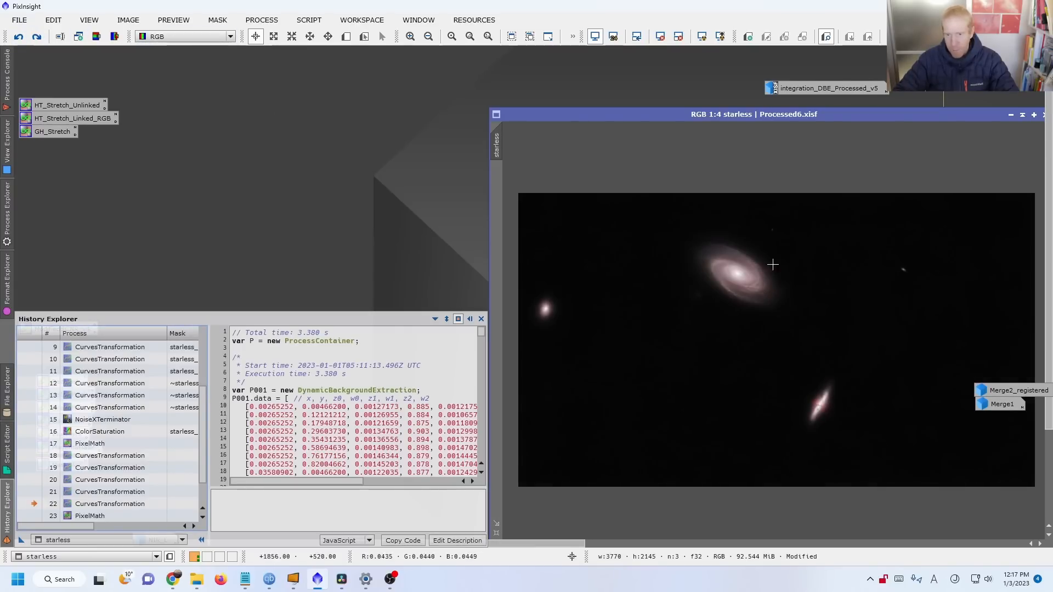
mouse_move(727, 262)
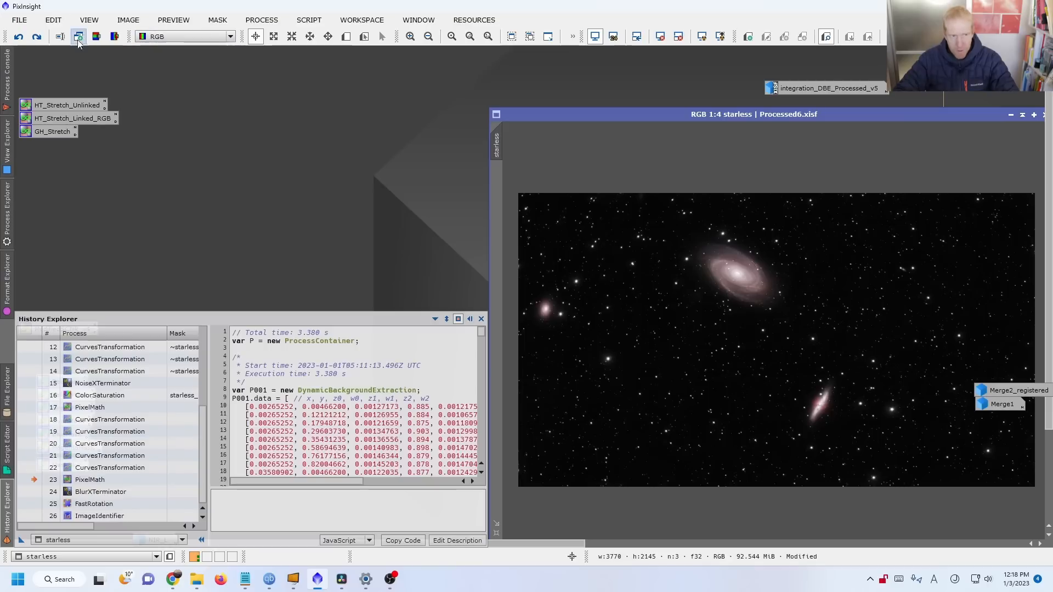
Redo PixelMath star recombination, BlurXTerminator, FastRotation and ImageIdentifier for the rotated image
click(38, 36)
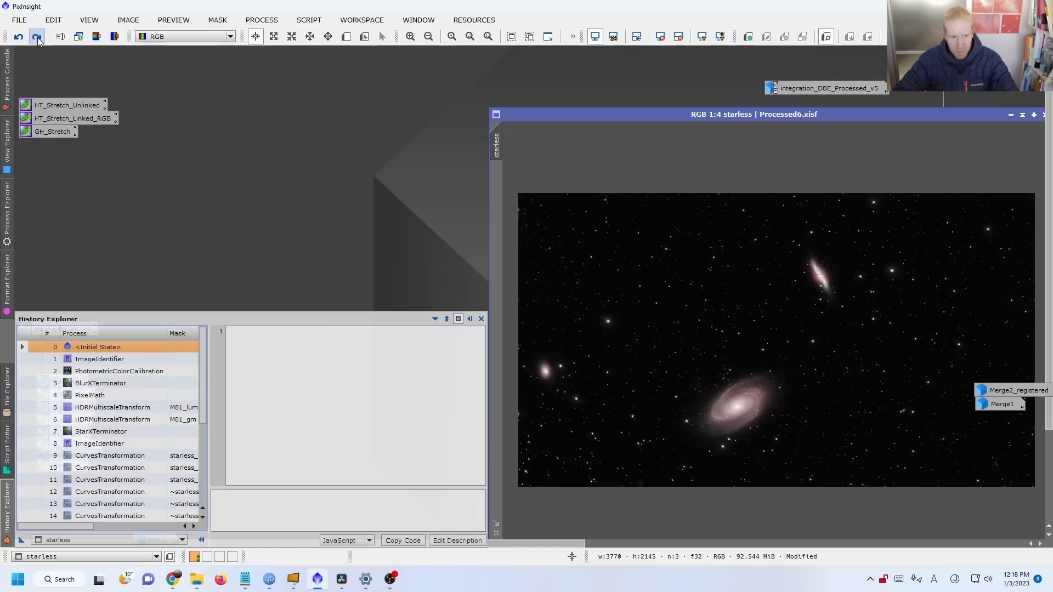
mouse_move(764, 431)
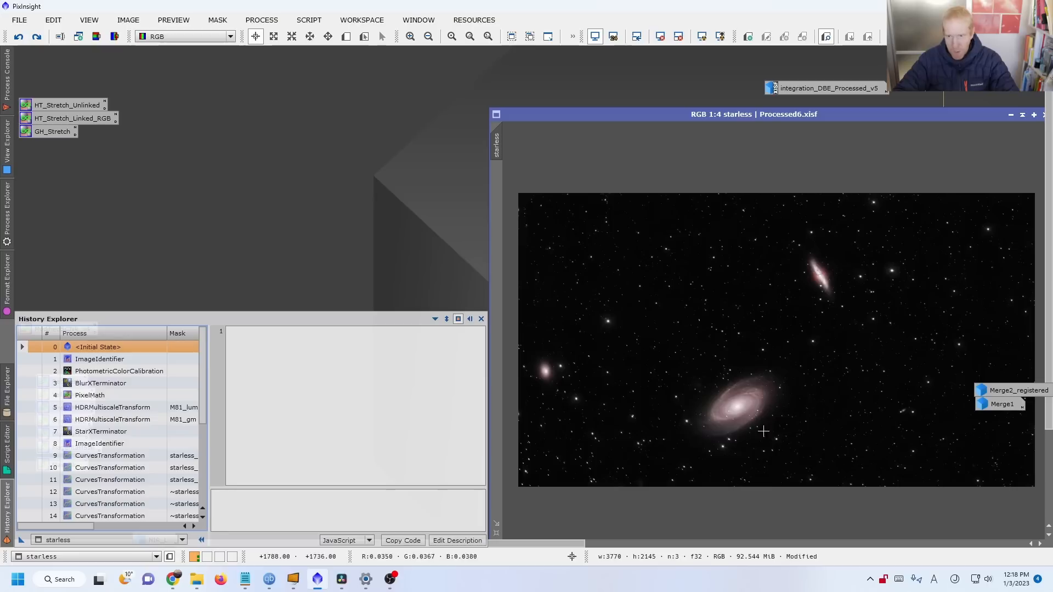
mouse_move(861, 230)
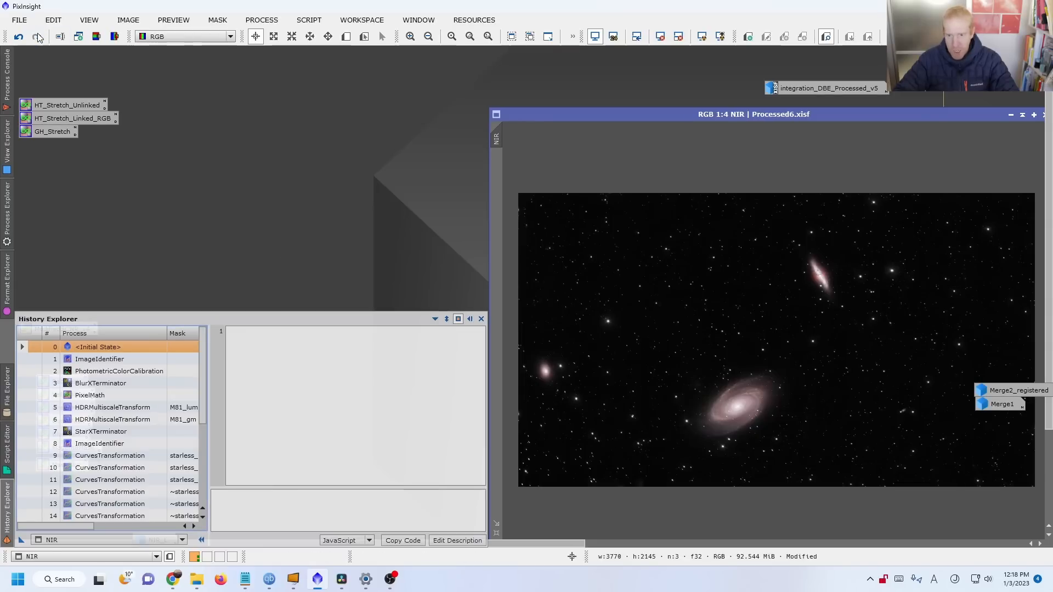
mouse_move(796, 295)
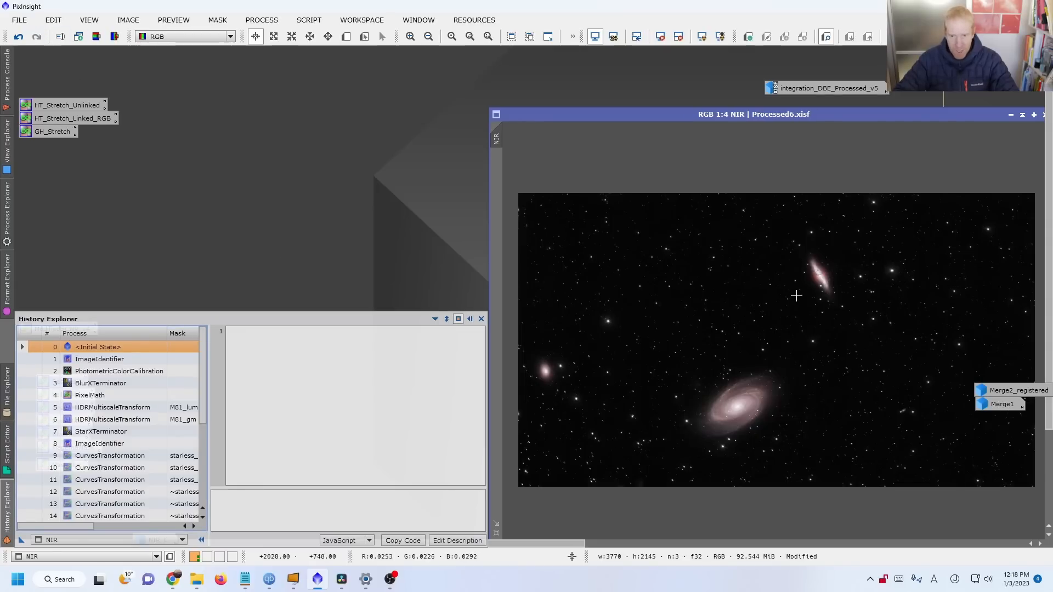
Undo back to the starless, unrotated state before FastRotation and the NIR rename
click(101, 431)
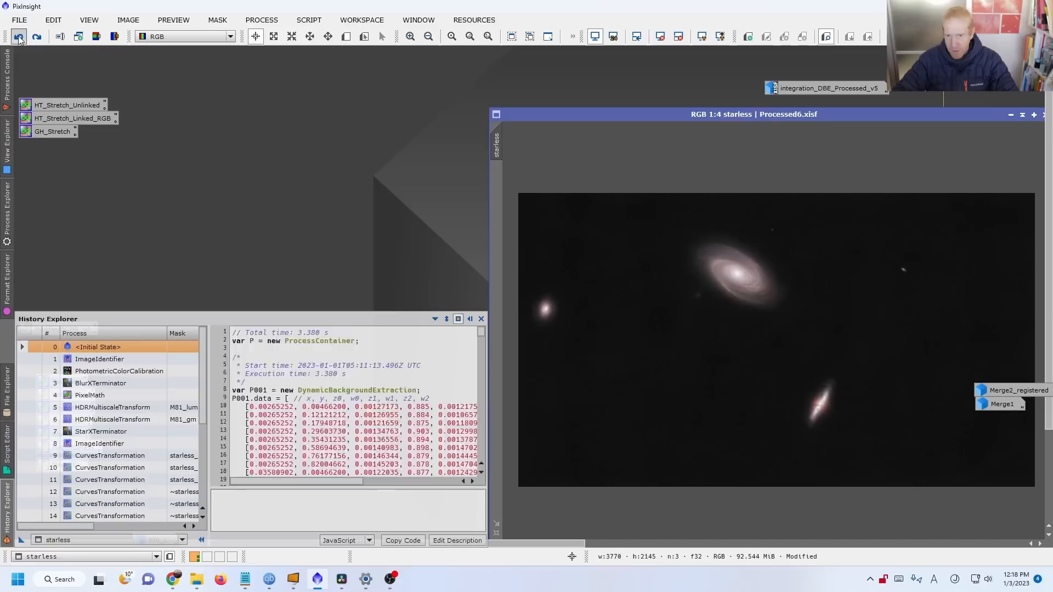
mouse_move(923, 311)
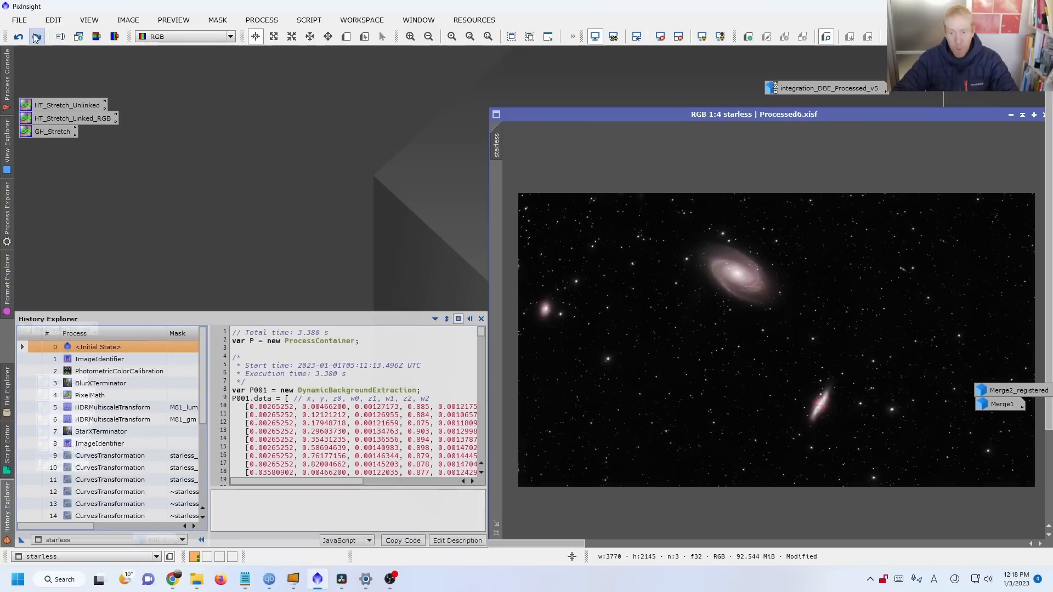
mouse_move(35, 36)
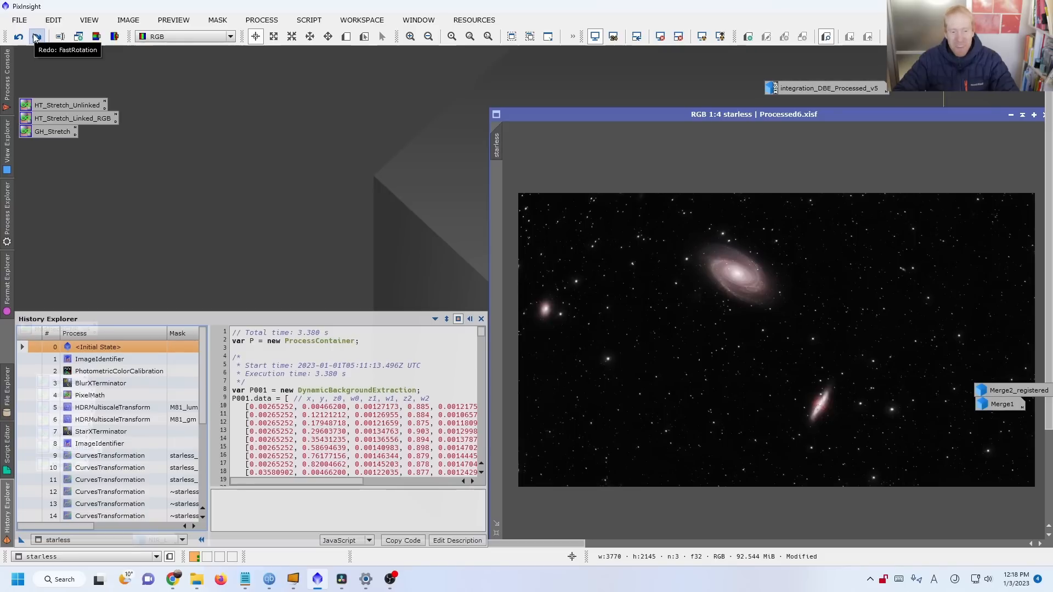
mouse_move(702, 156)
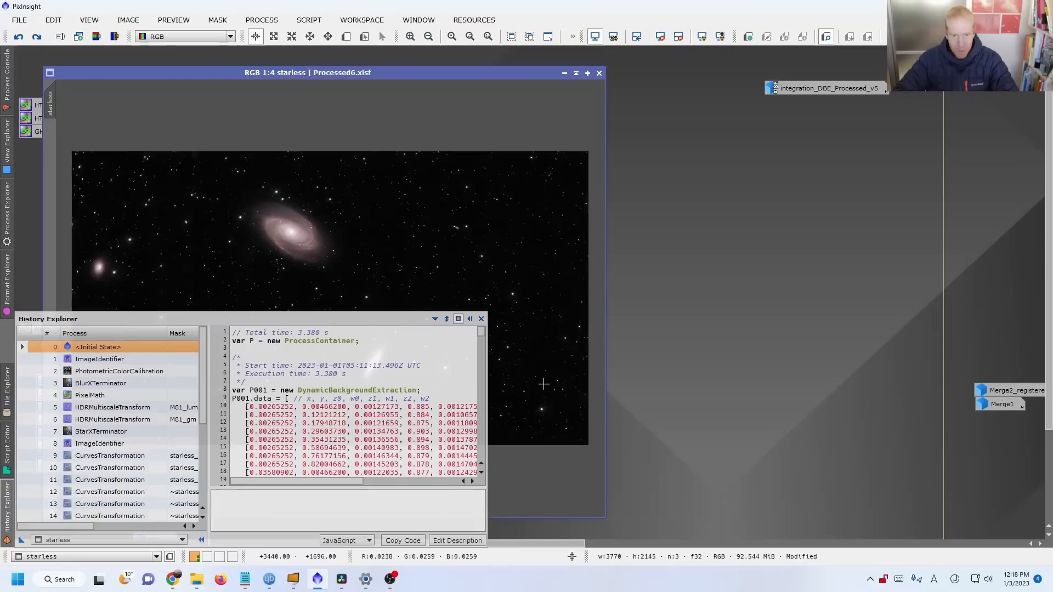
Step the history forward, then zoom the starless window out from 1:1 to 1:3
click(481, 318)
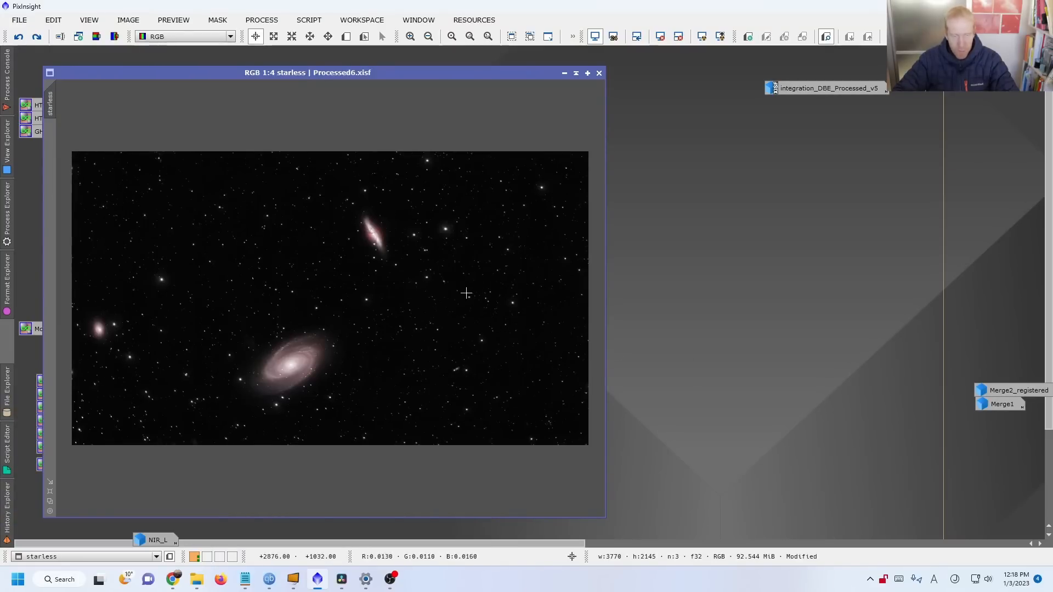
mouse_move(358, 182)
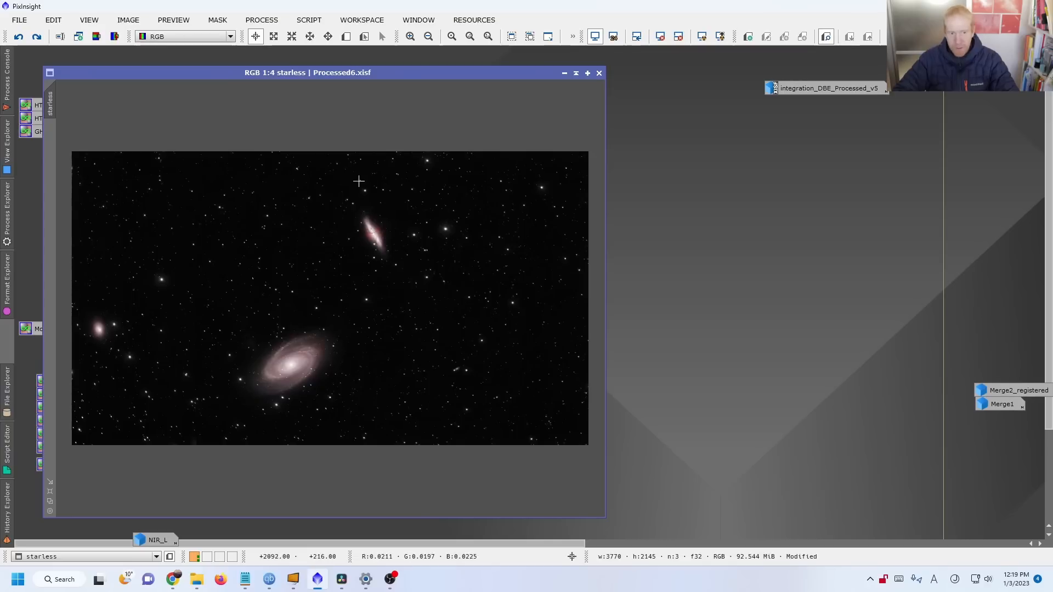
mouse_move(451, 460)
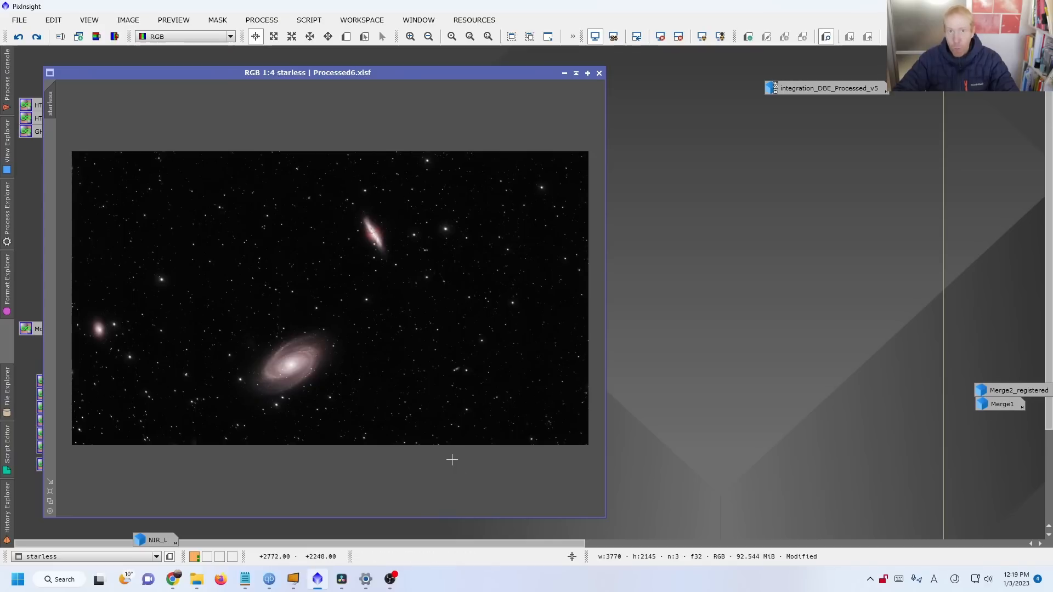
mouse_move(177, 187)
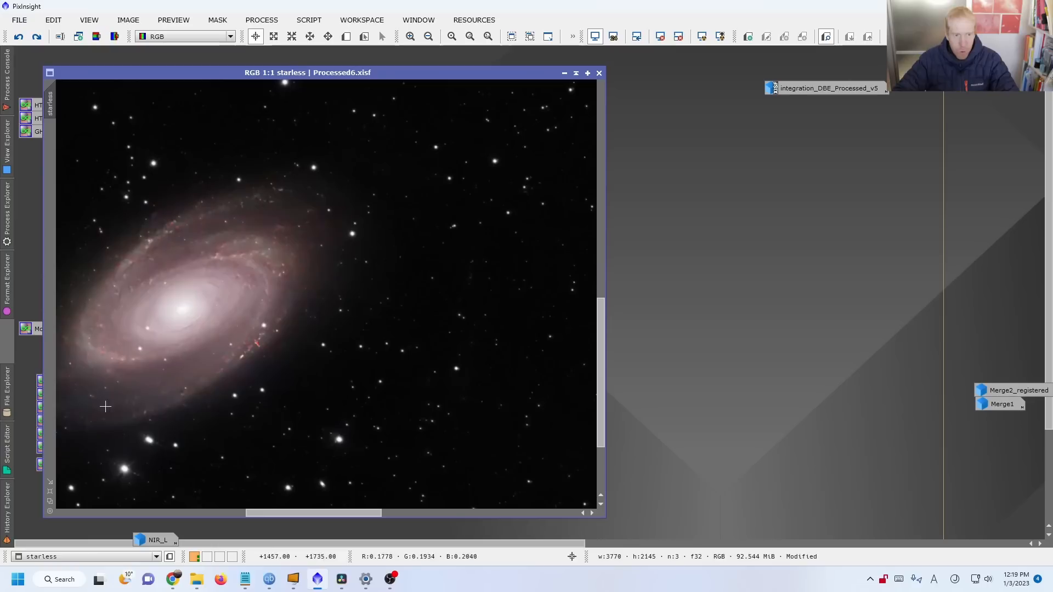
mouse_move(203, 248)
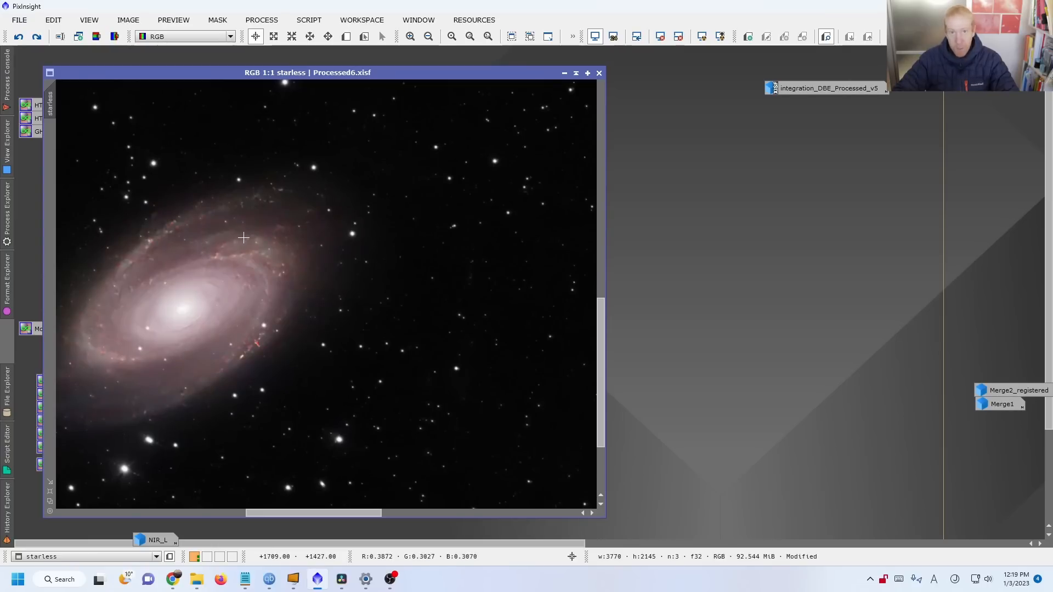
mouse_move(299, 203)
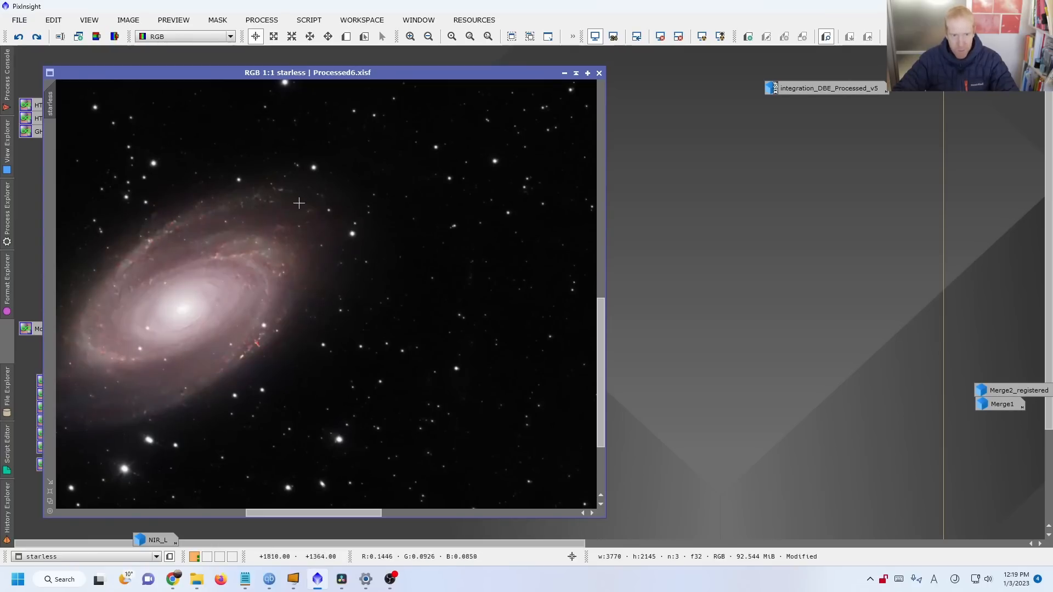
mouse_move(81, 454)
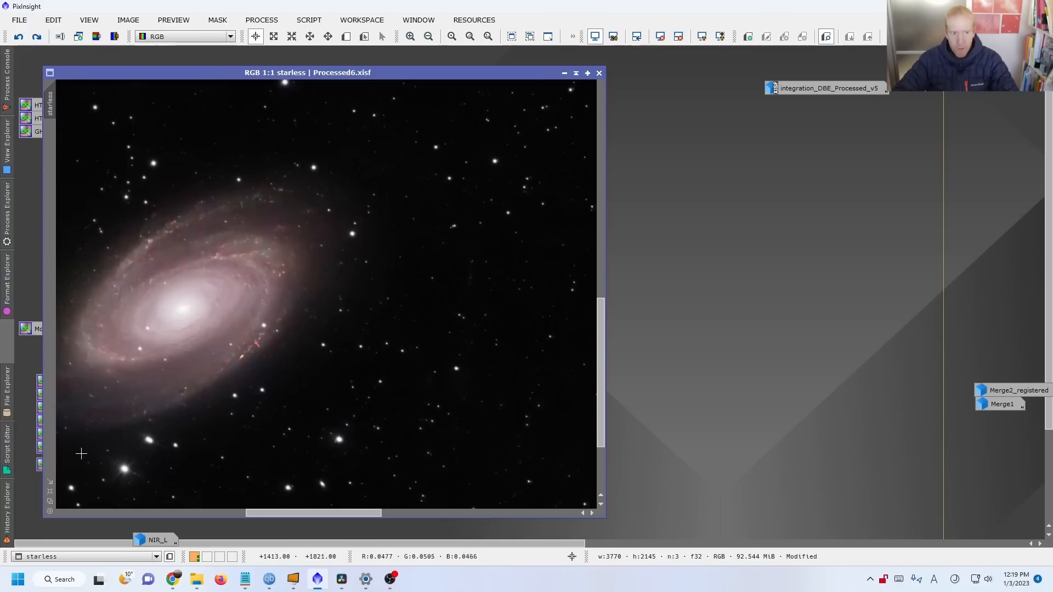
click(428, 36)
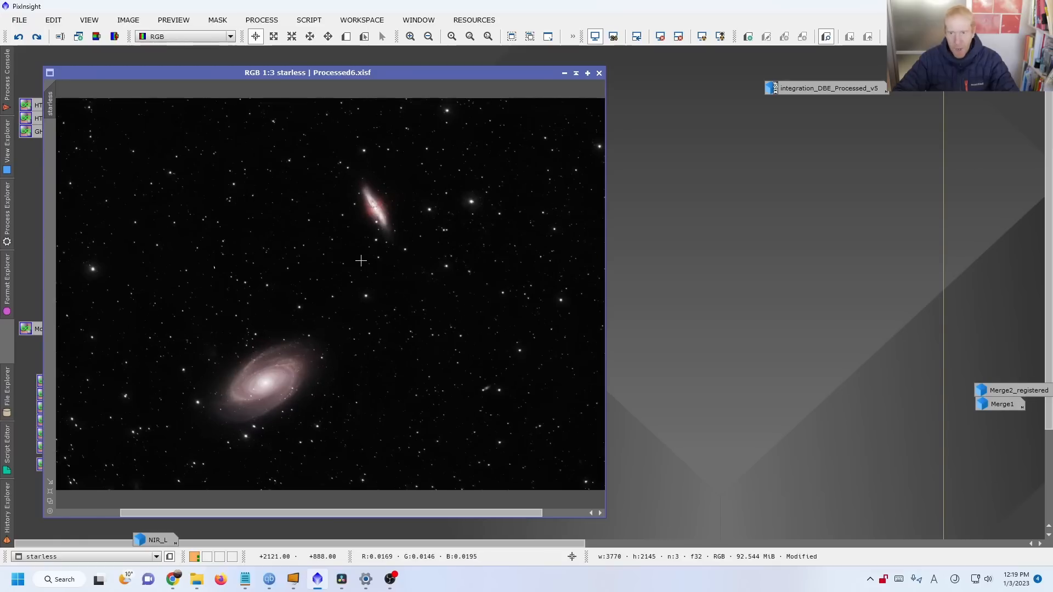
mouse_move(367, 335)
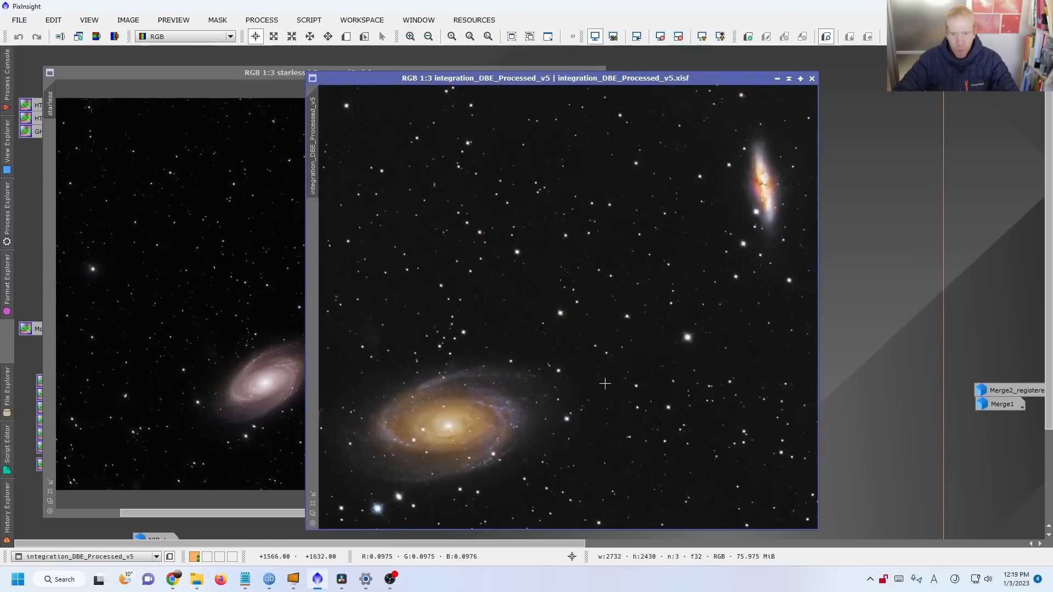
mouse_move(544, 81)
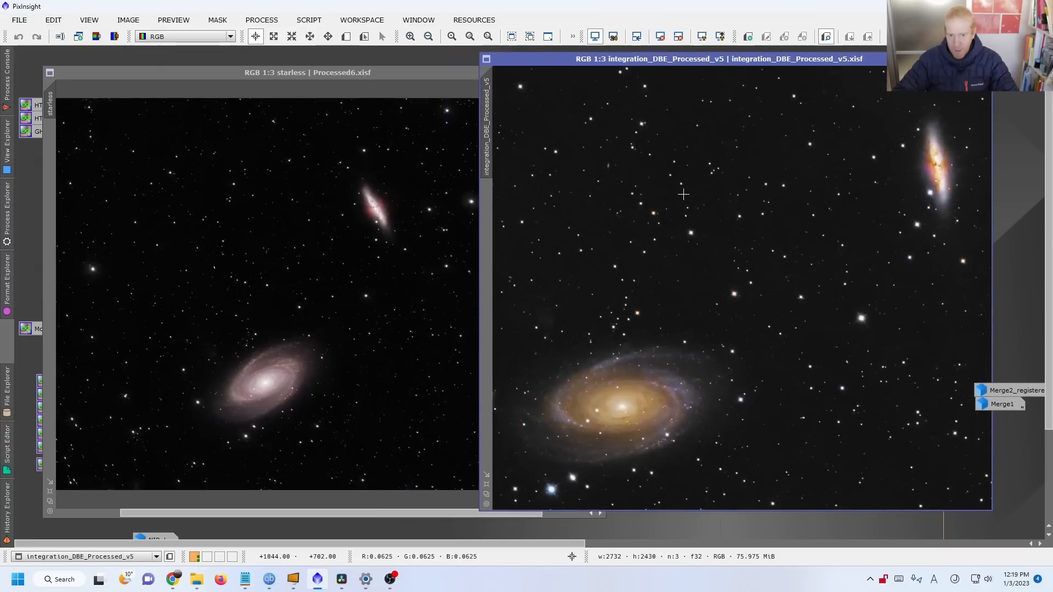
mouse_move(692, 384)
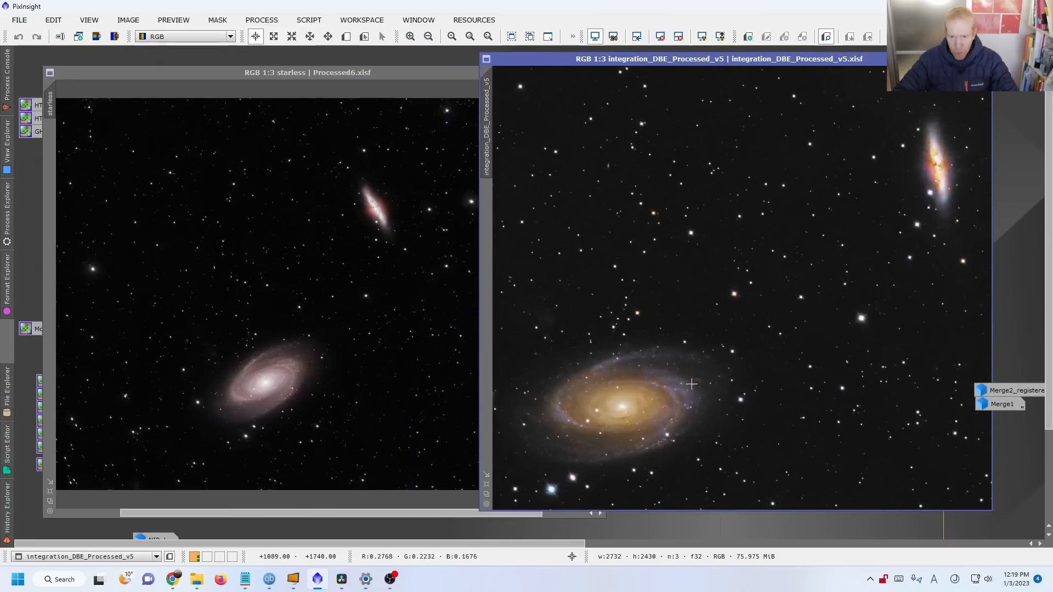
mouse_move(577, 382)
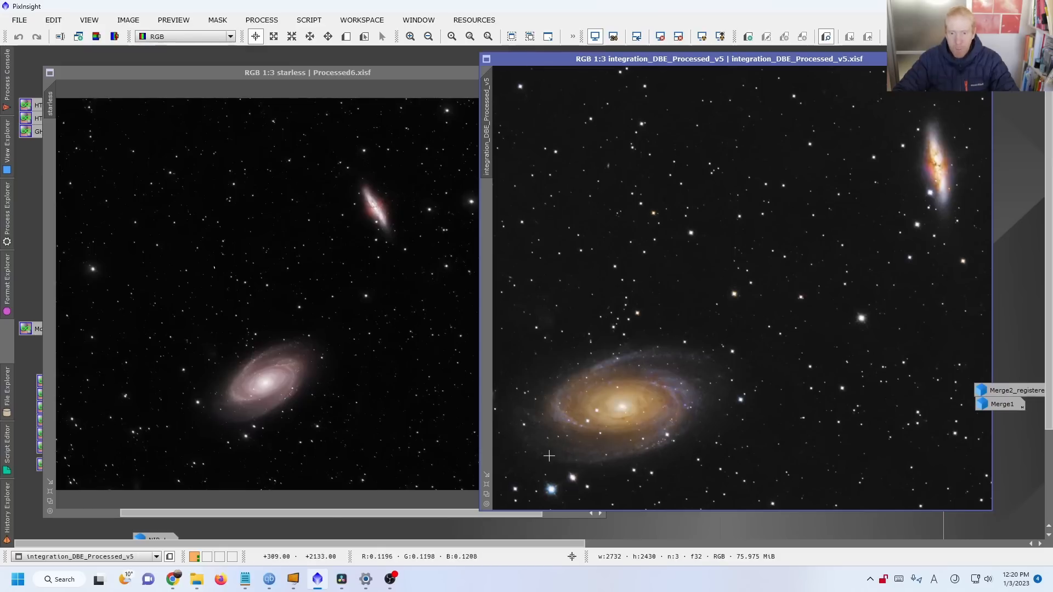
mouse_move(648, 392)
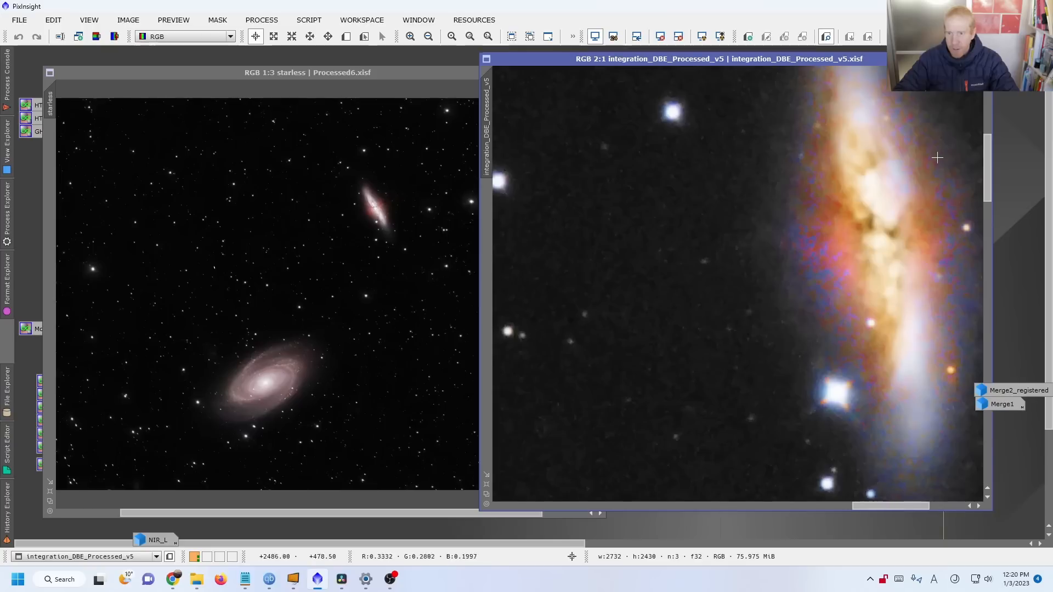
mouse_move(358, 200)
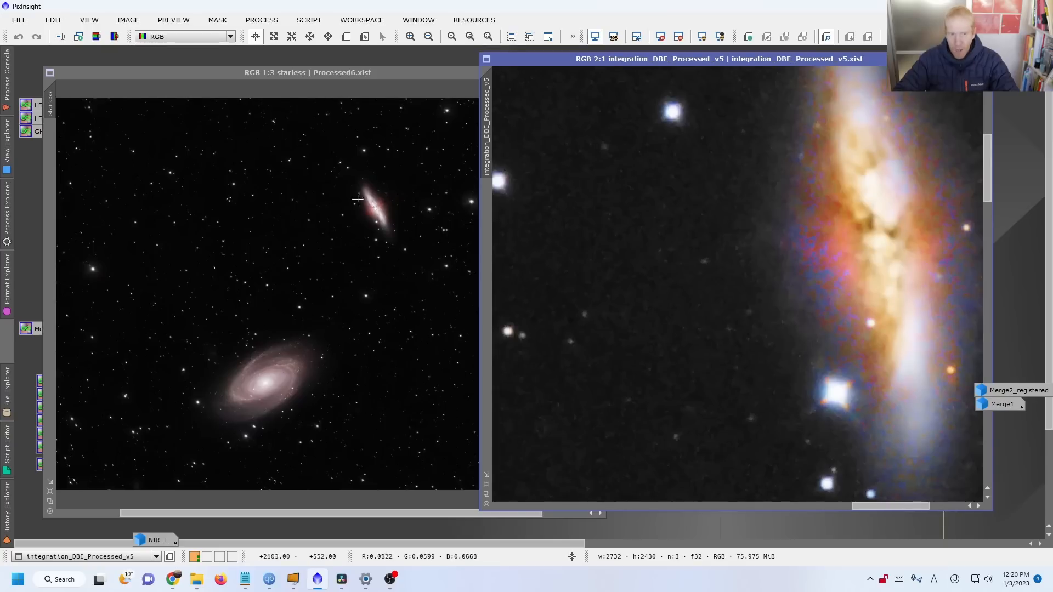
mouse_move(373, 224)
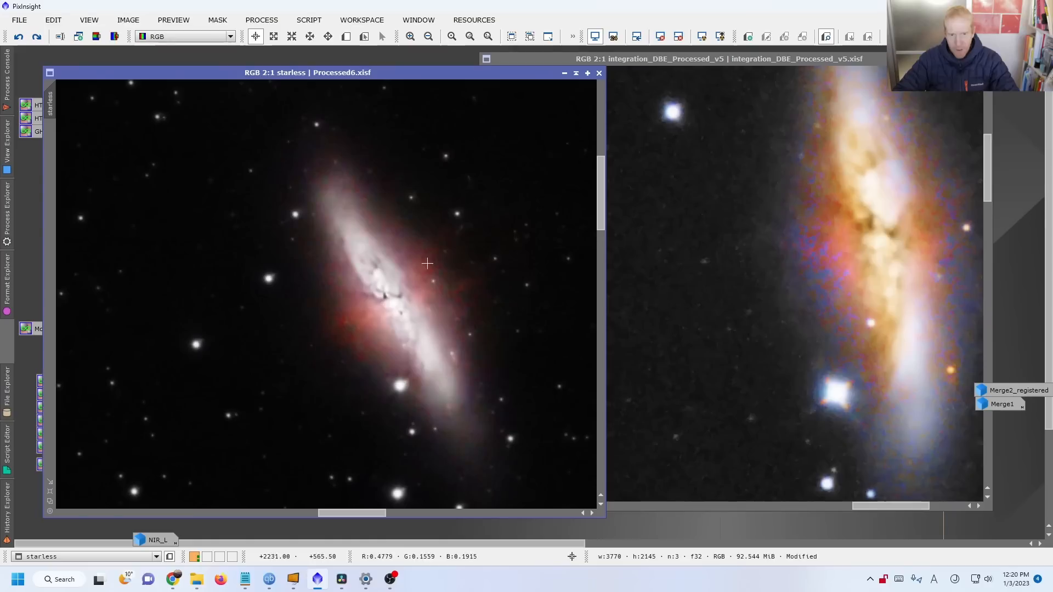
mouse_move(421, 266)
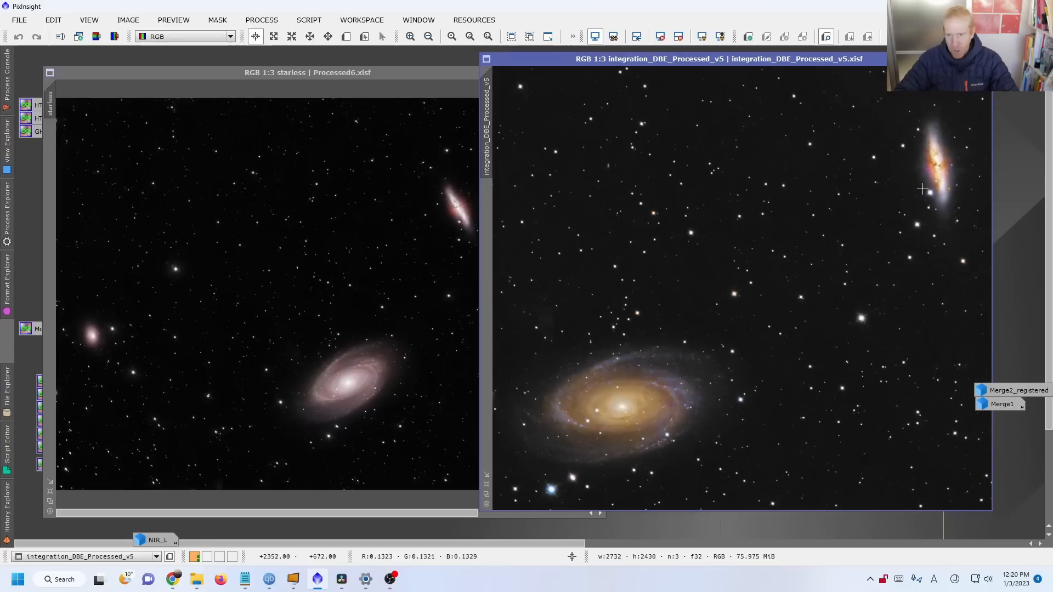
mouse_move(583, 196)
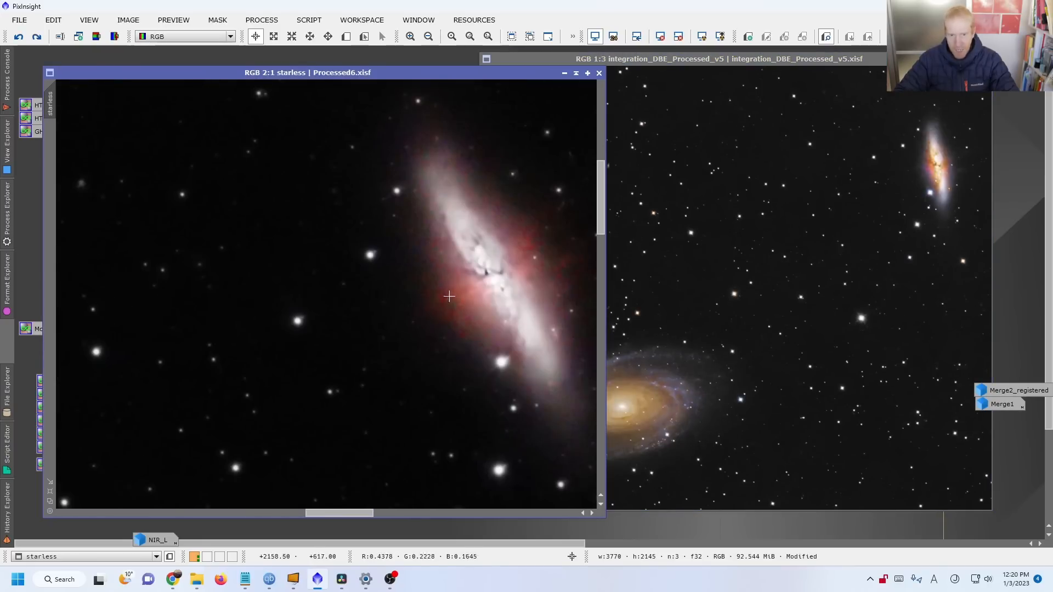
Zoom the starless image back out to 1:3 to show the full field
click(428, 37)
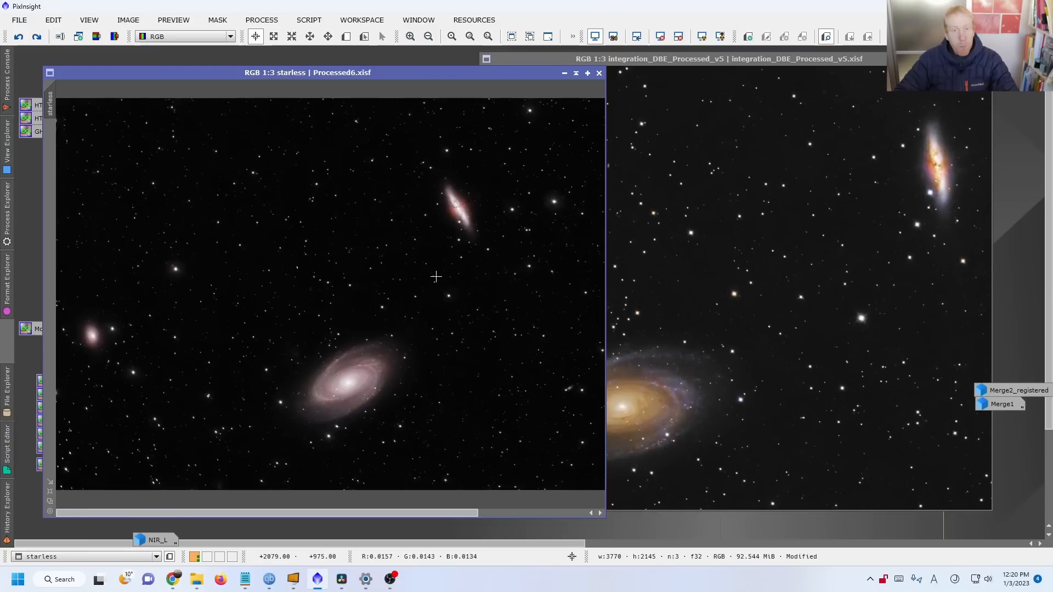
mouse_move(435, 277)
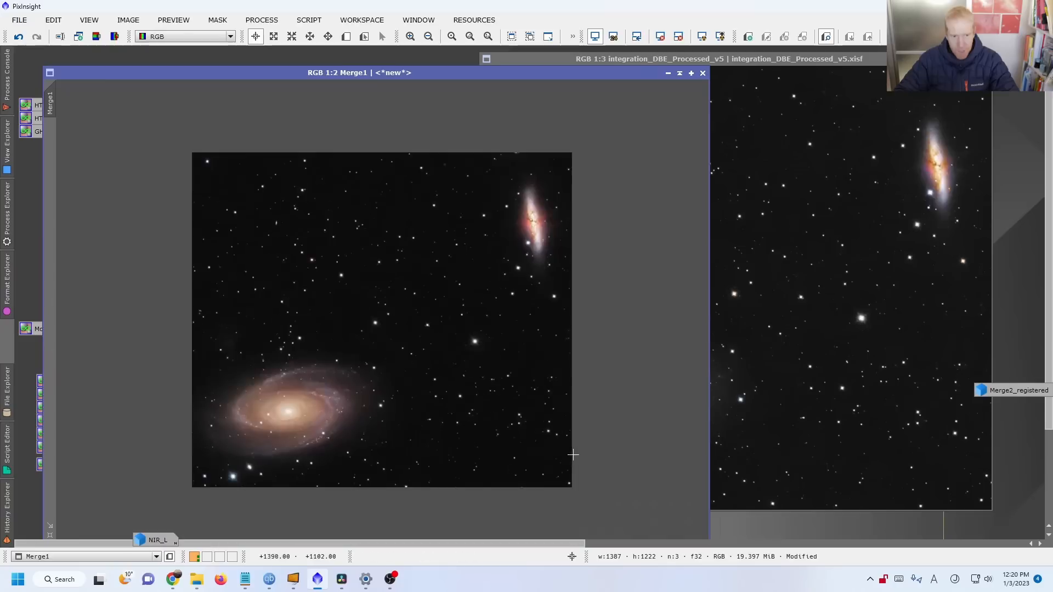
mouse_move(357, 383)
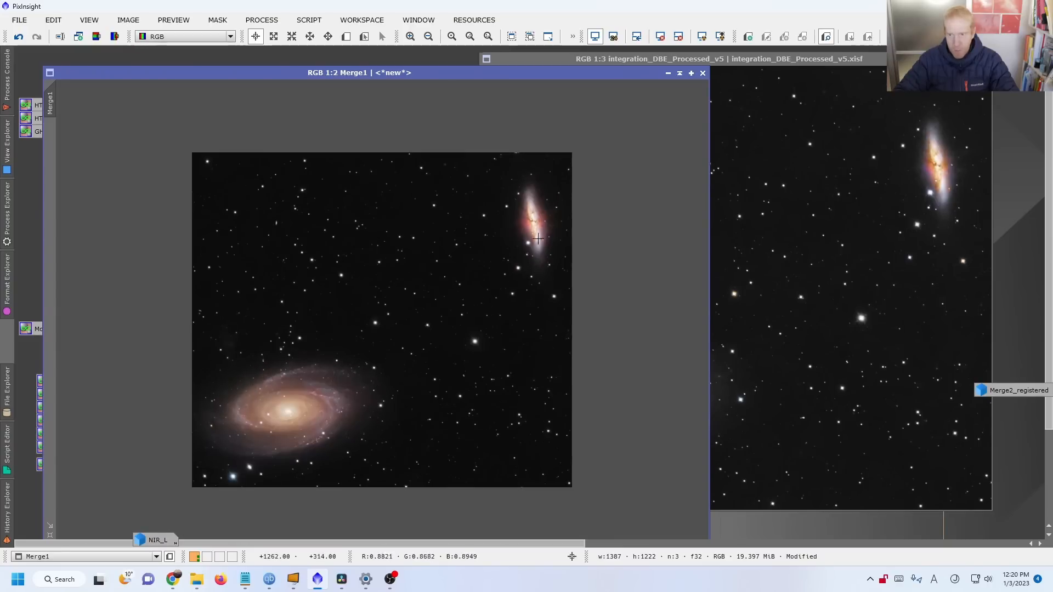
mouse_move(772, 317)
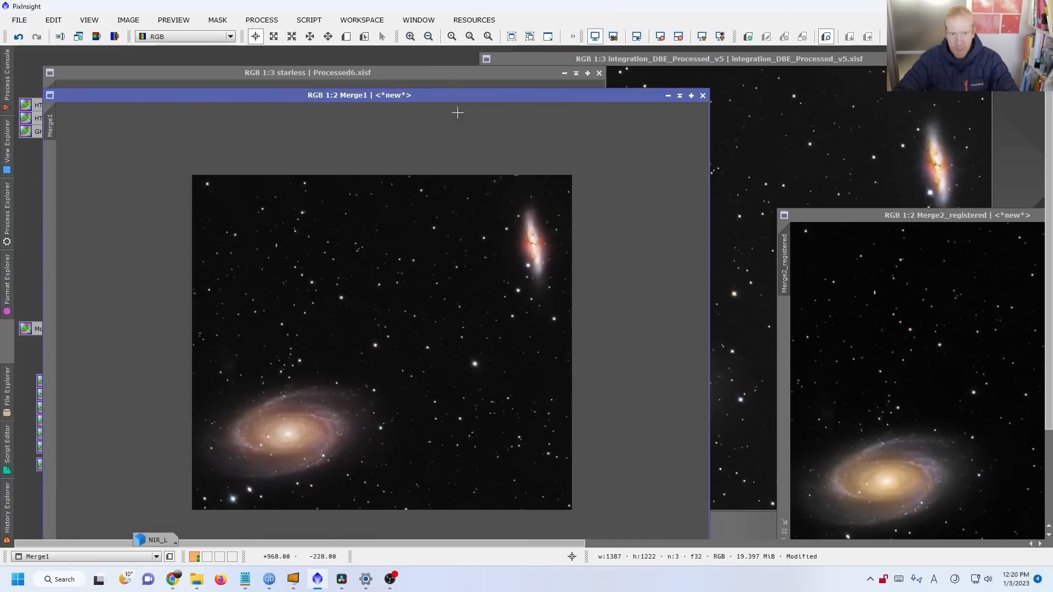
Compare the starless and earlier full-colour images, then maximize Merge2_registered and zoom out to 1:2
click(307, 72)
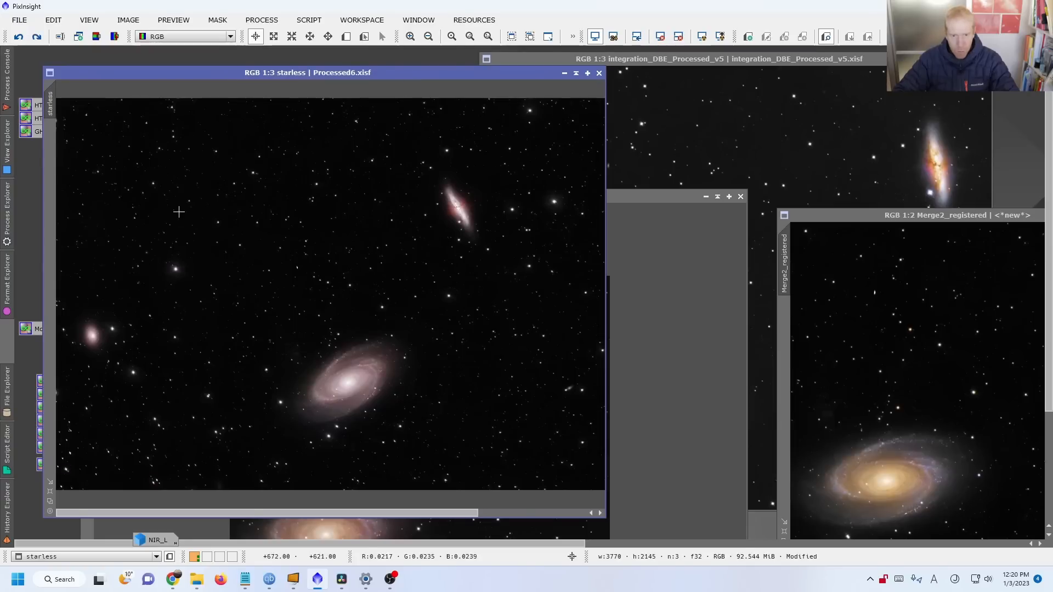
mouse_move(804, 64)
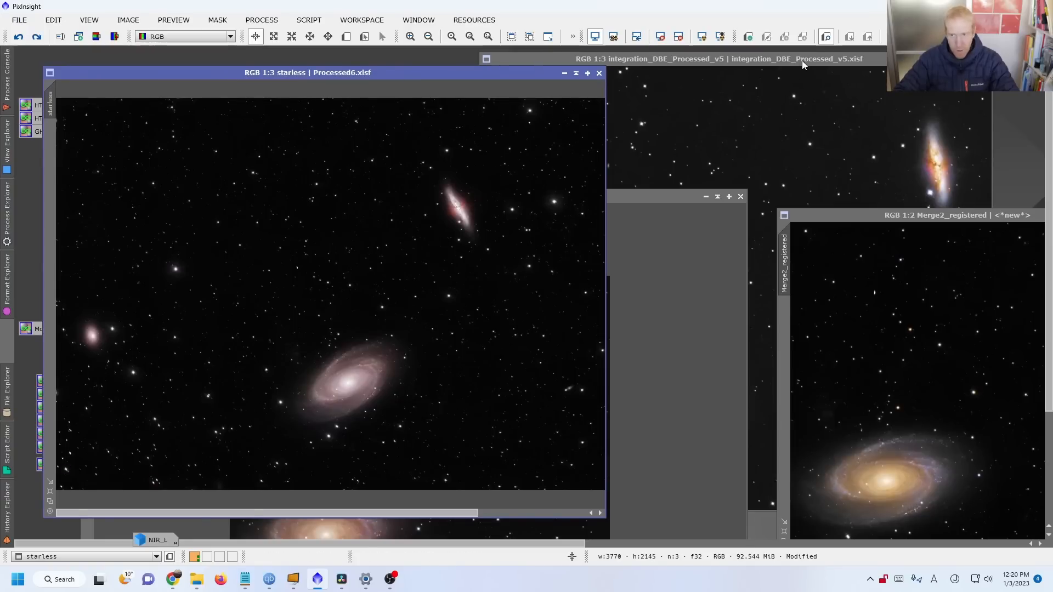
click(719, 59)
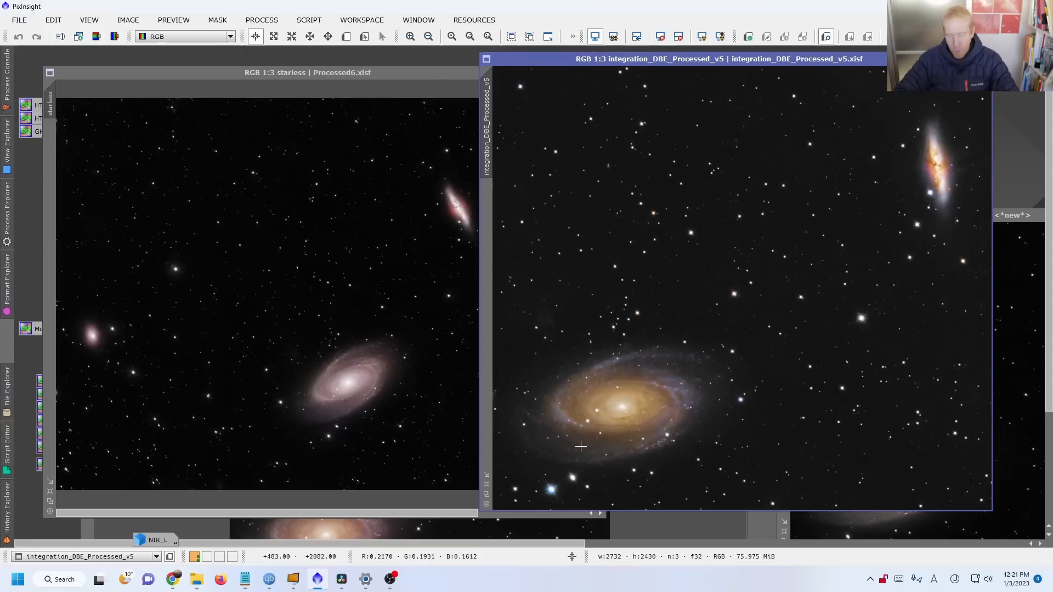
mouse_move(626, 433)
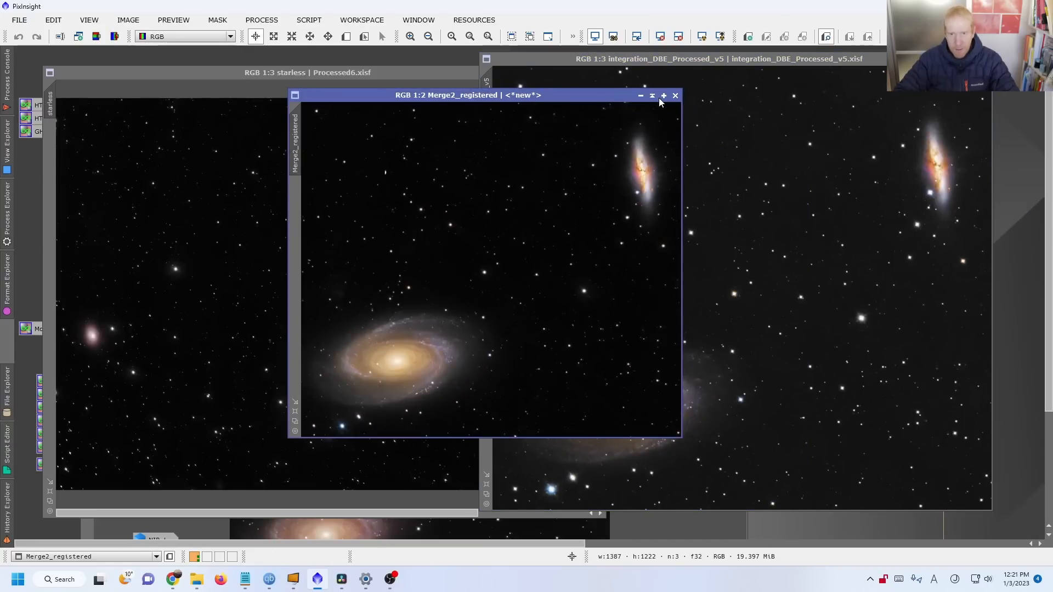
click(664, 95)
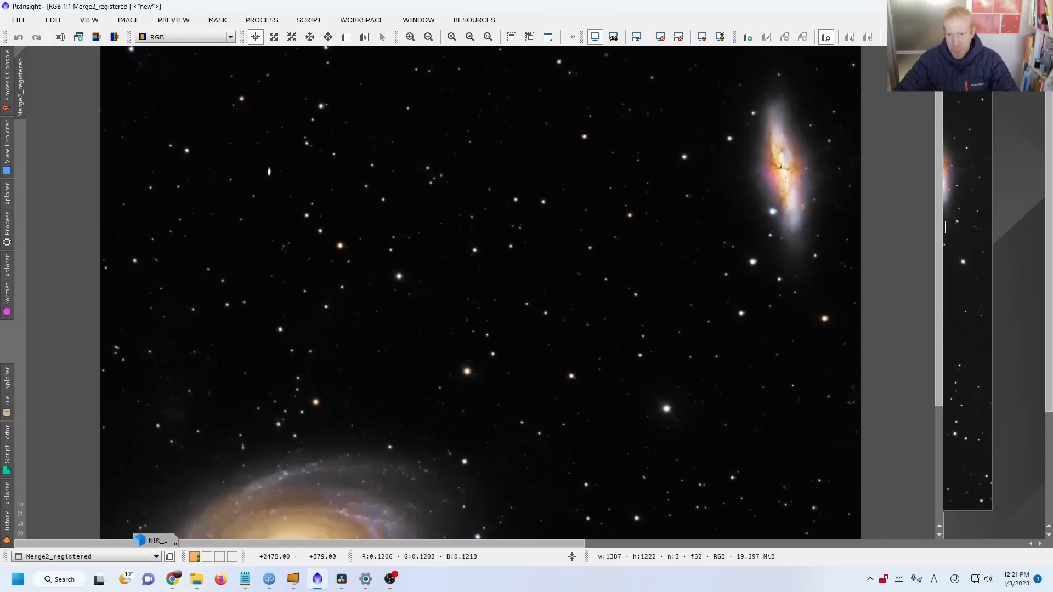
scroll(down, 3)
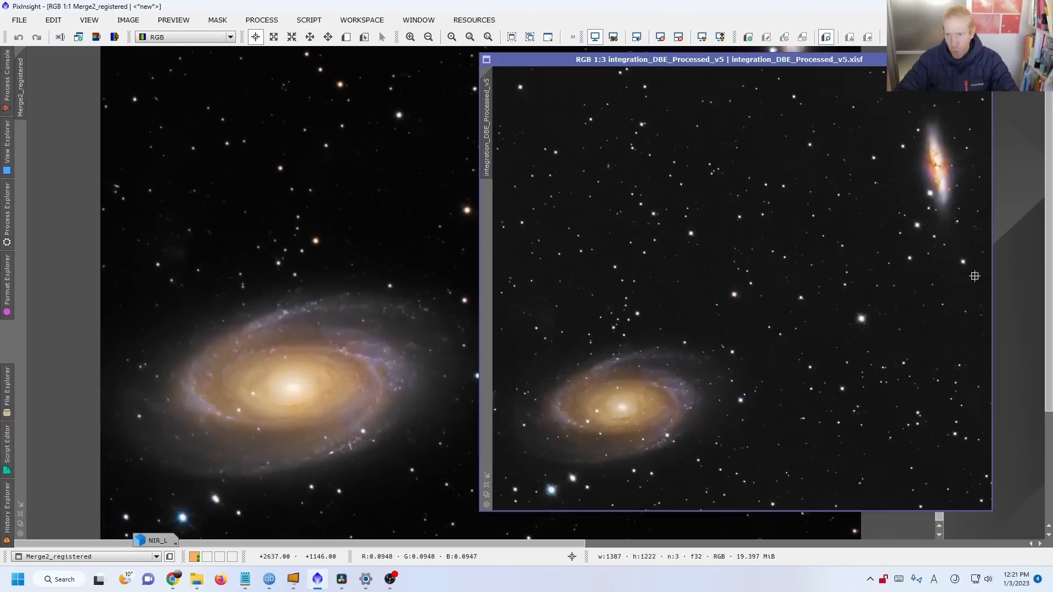
click(688, 340)
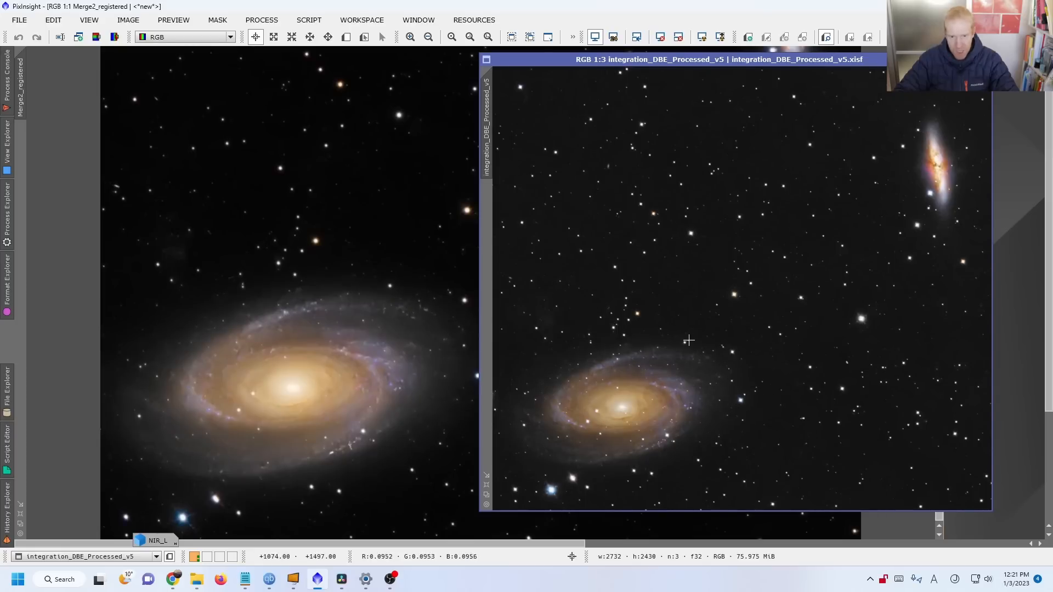
mouse_move(461, 342)
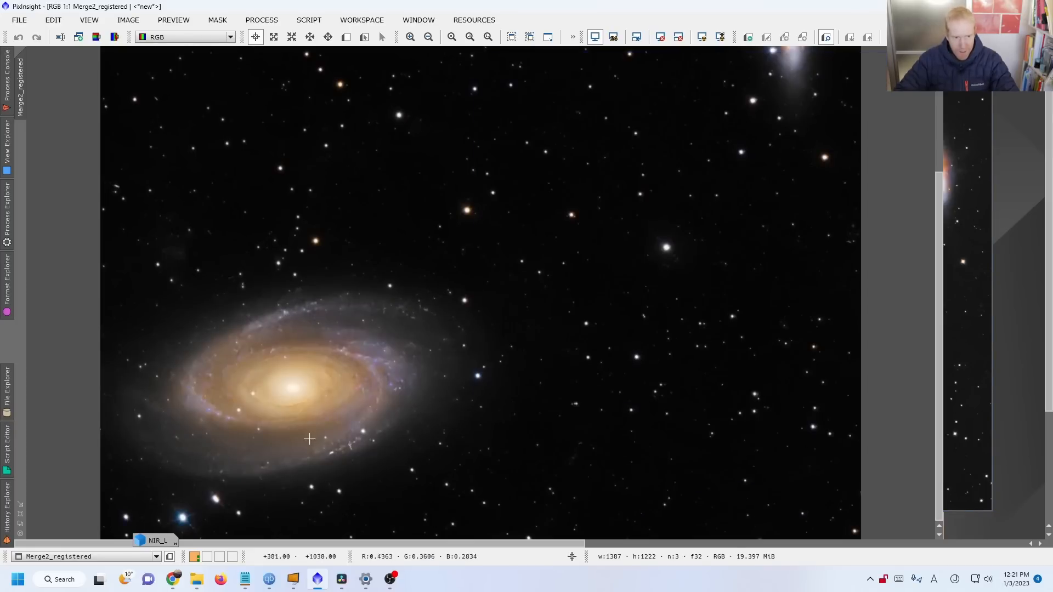
click(428, 37)
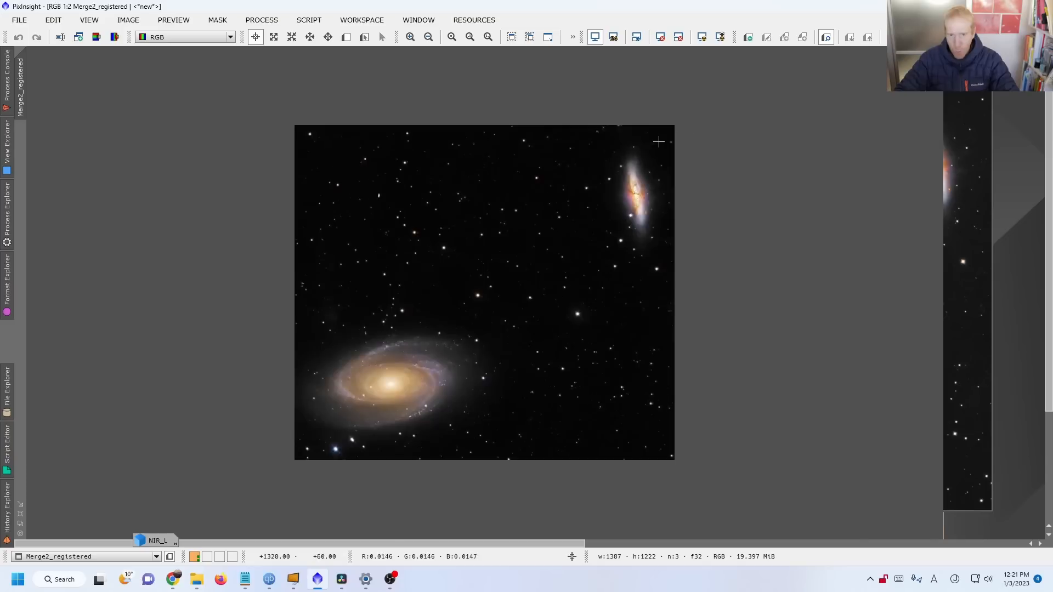
mouse_move(618, 231)
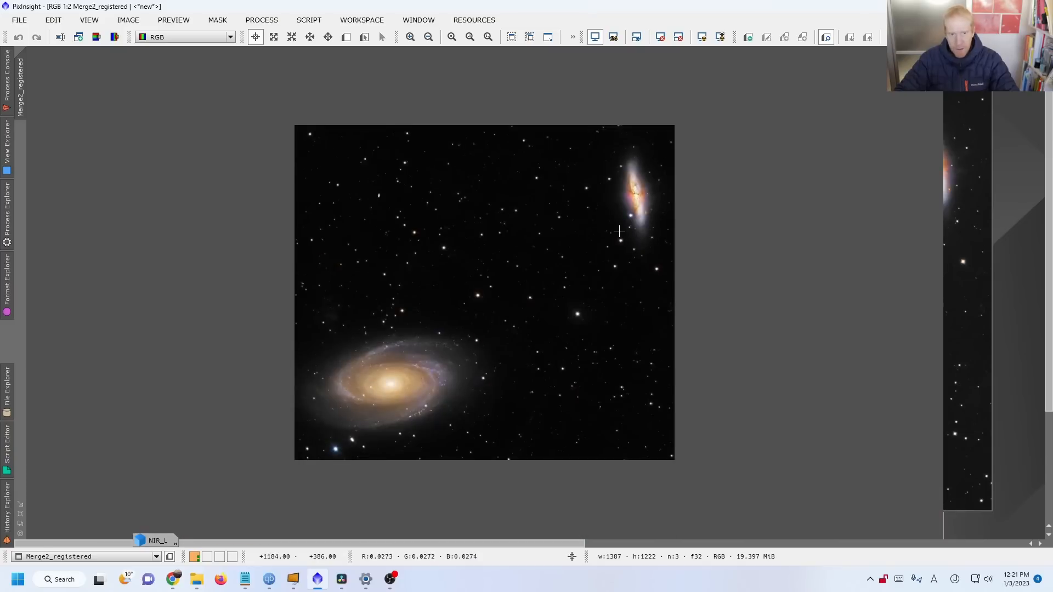